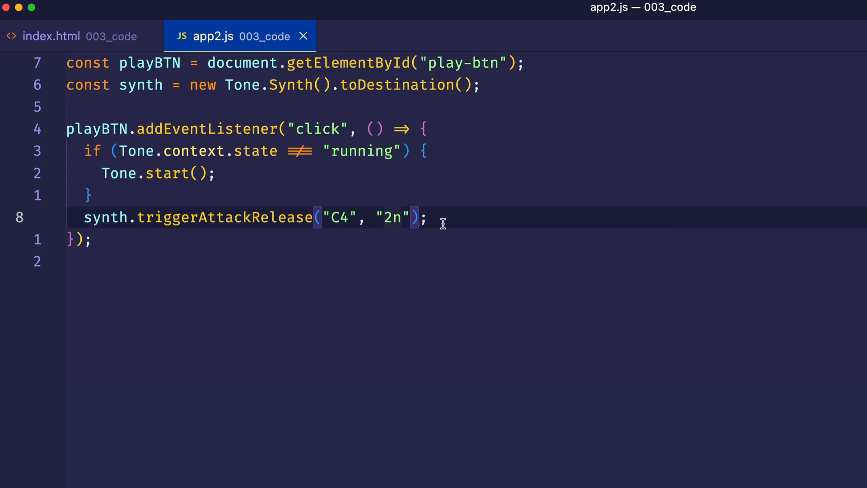
- Change the note to "8n" and add const feedbackDelay = new Tone.FeedbackDelay(); below the synth
text(8)
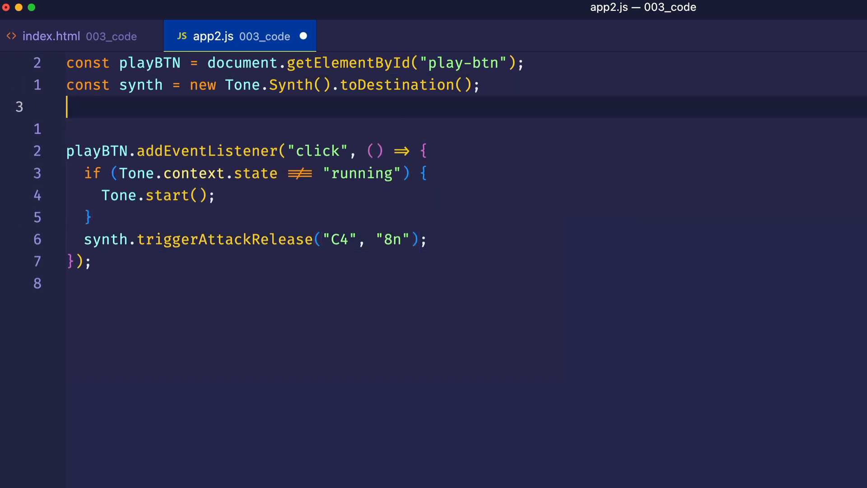
key(Enter)
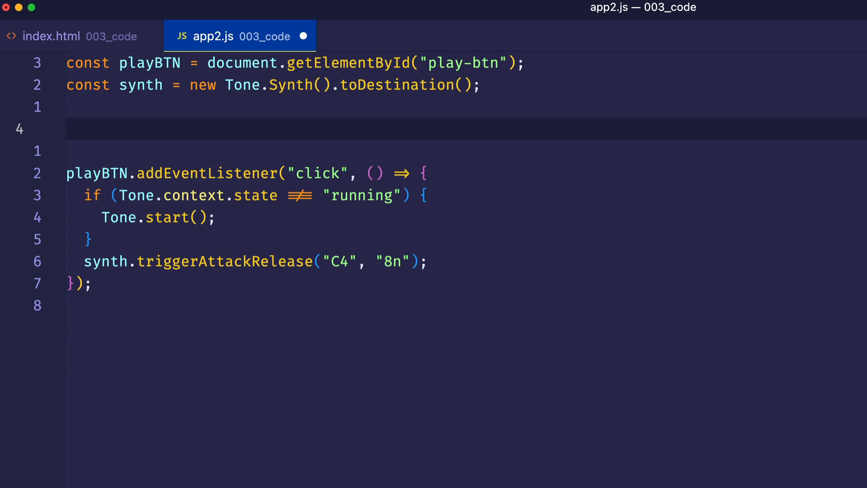
text(const)
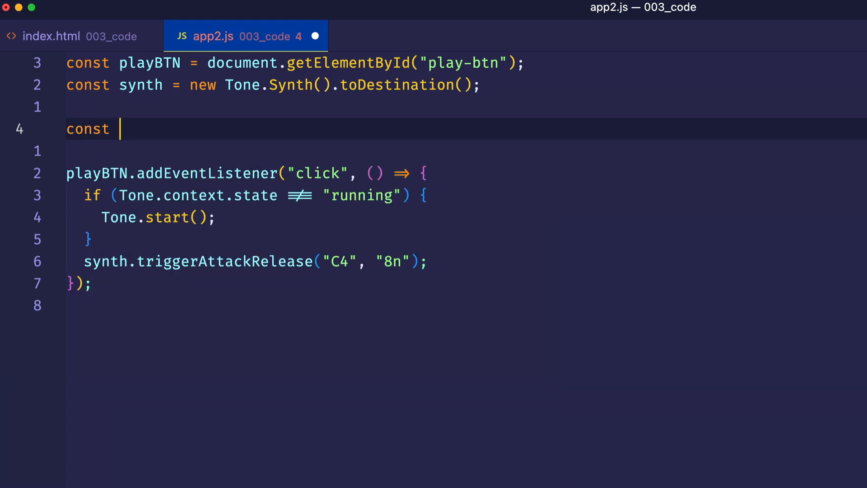
text(feedback)
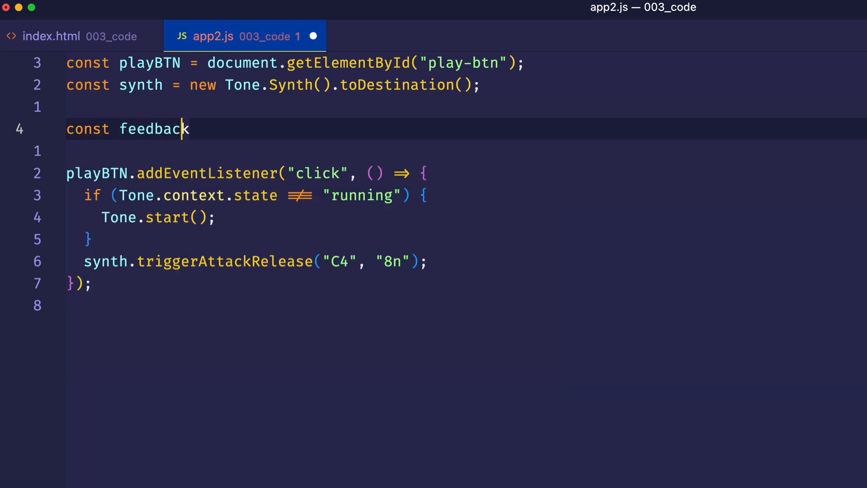
text(Delay =)
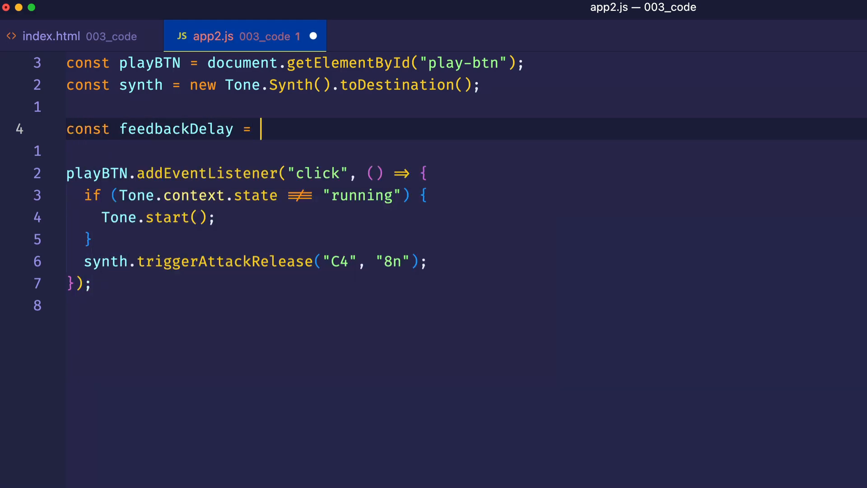
text(new Tone)
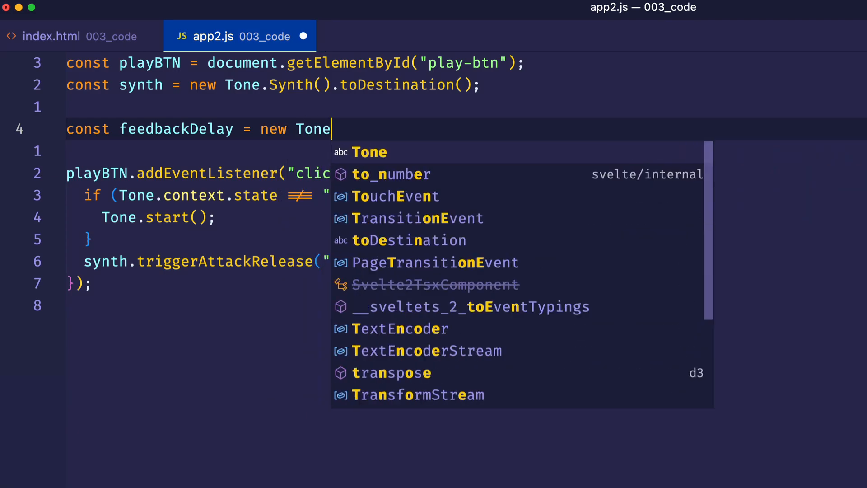
text(.FeedbackDelay)
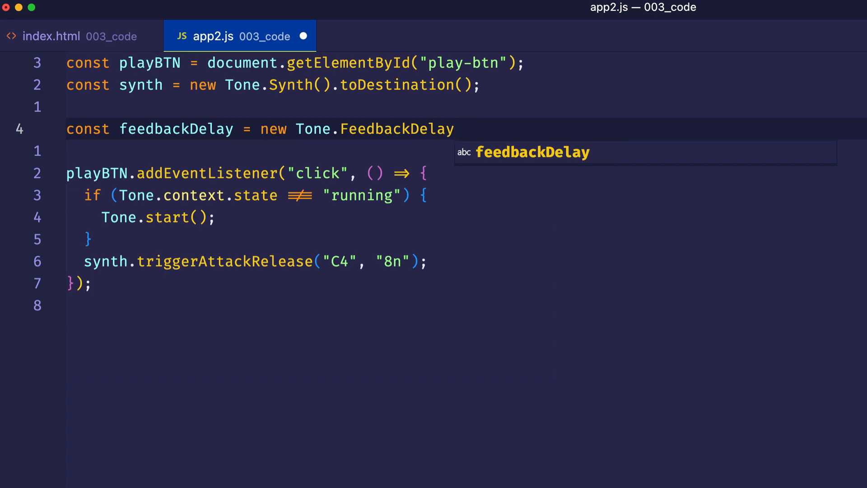
text(();)
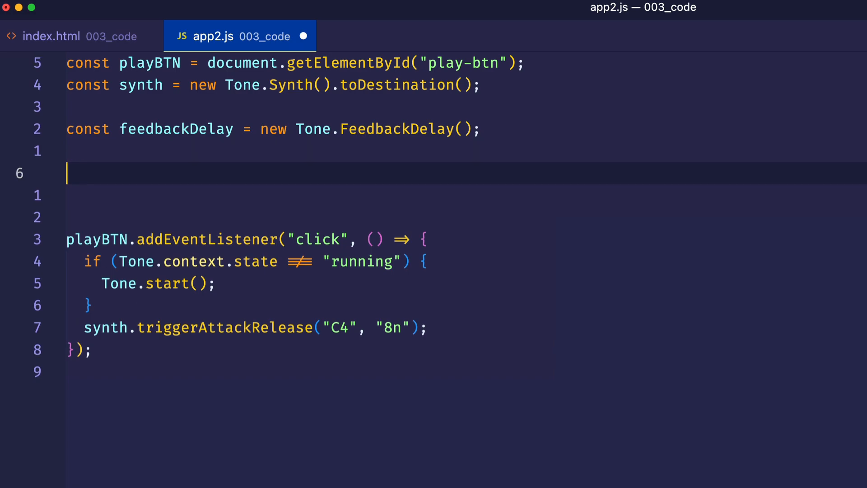
- Add synth.connect(feedbackDelay); and feedbackDelay.toDestination() to app2.js
text(synth)
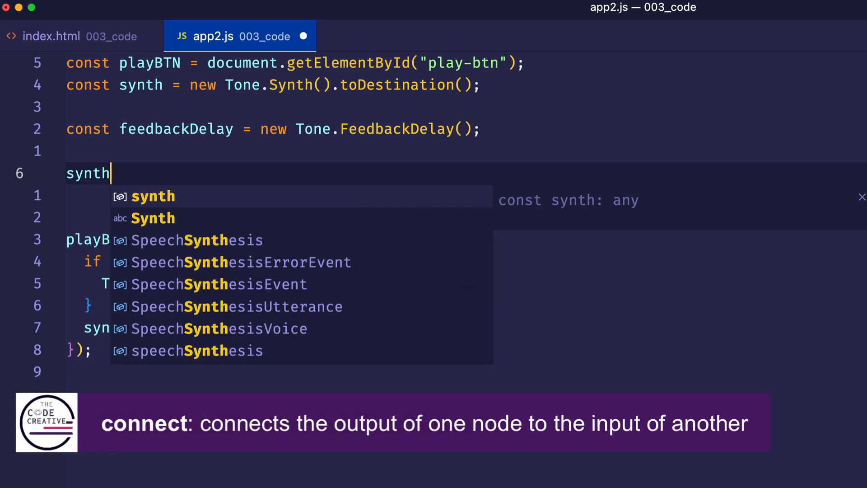
text(.connect()
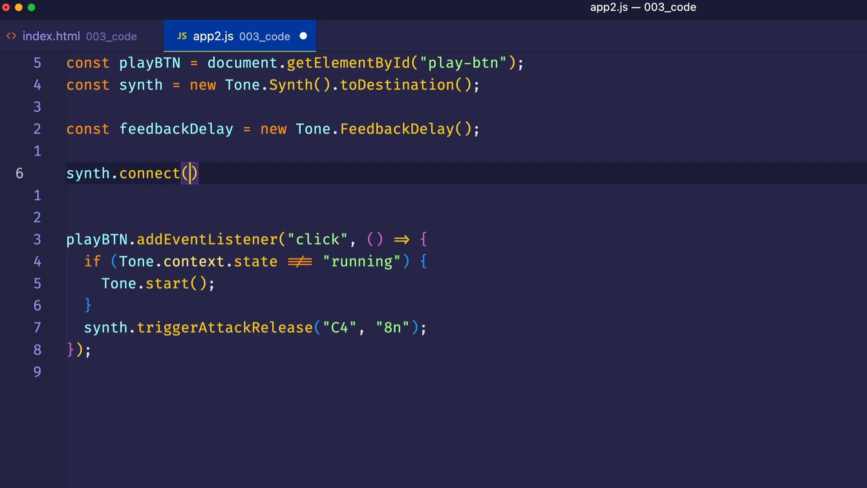
text(feedbackDelay)
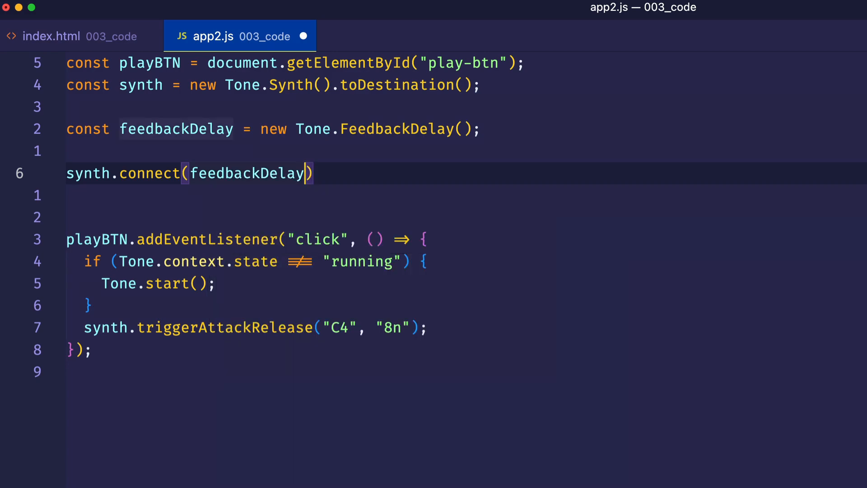
text(;)
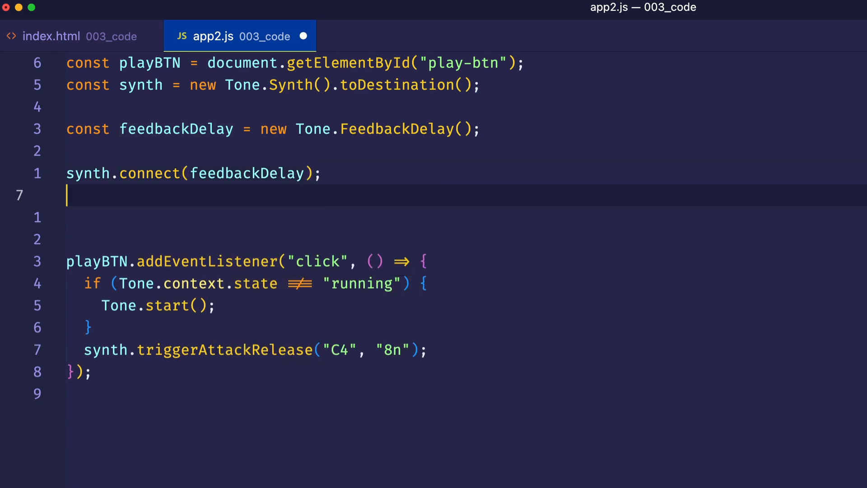
text(feedbackDelay.)
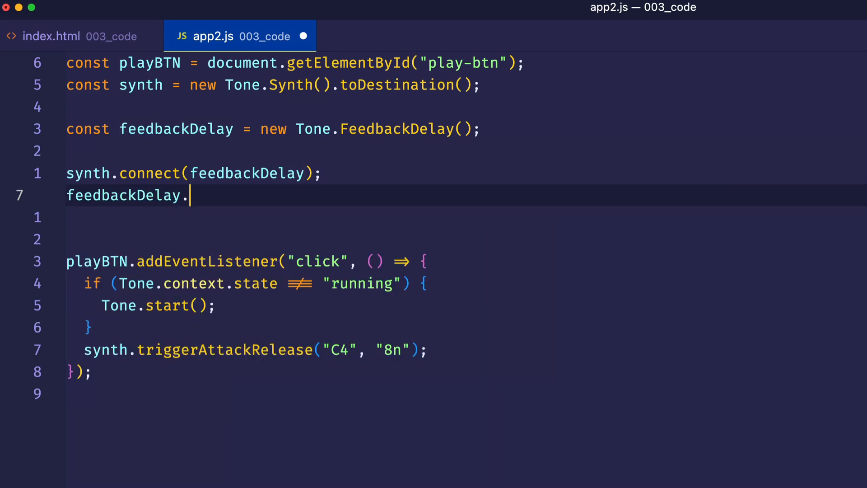
text(toD)
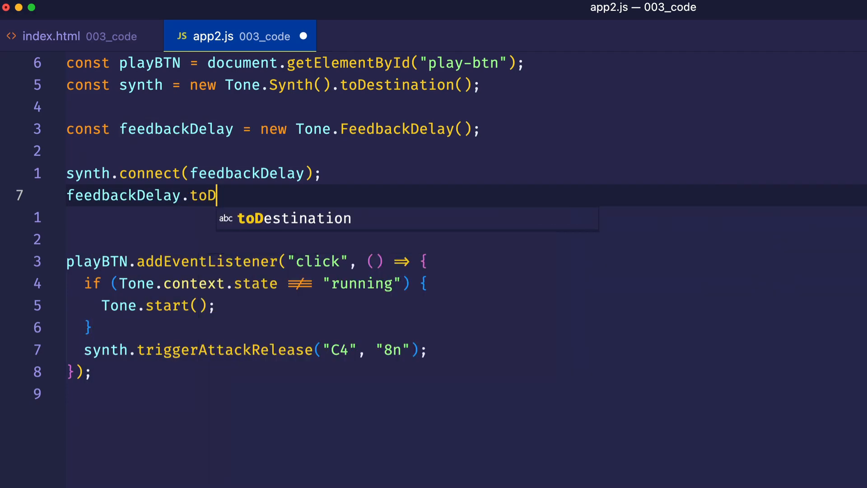
key(Tab)
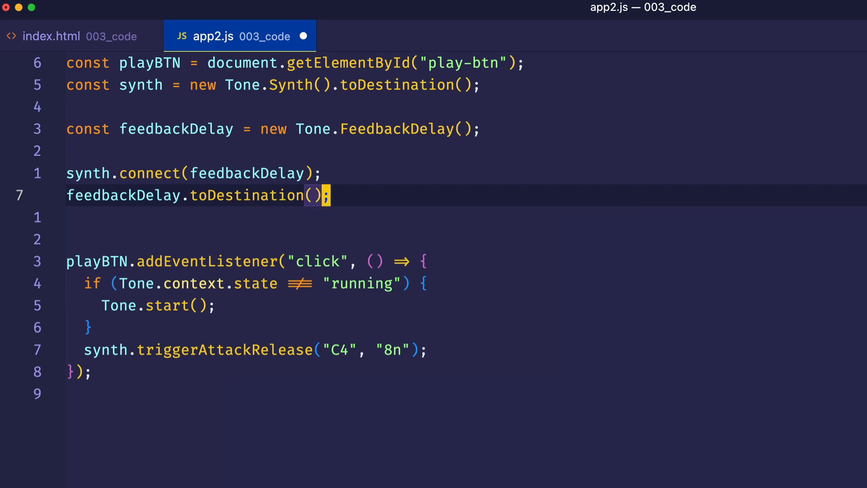
mouse_move(334, 85)
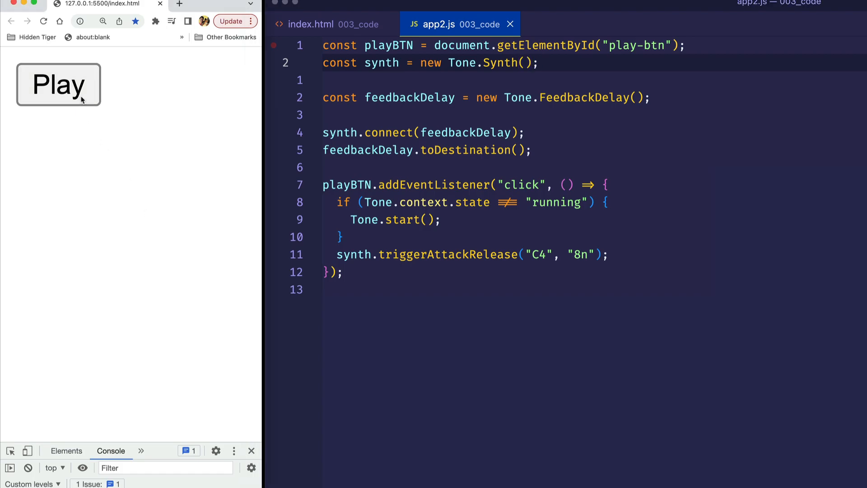
click(82, 97)
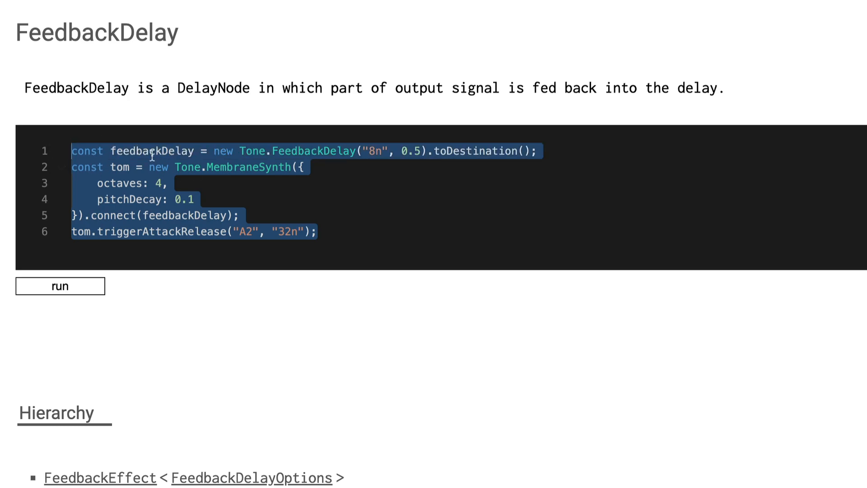
- Scroll the FeedbackDelay page to the constructor signatures and highlight a signature line
click(314, 191)
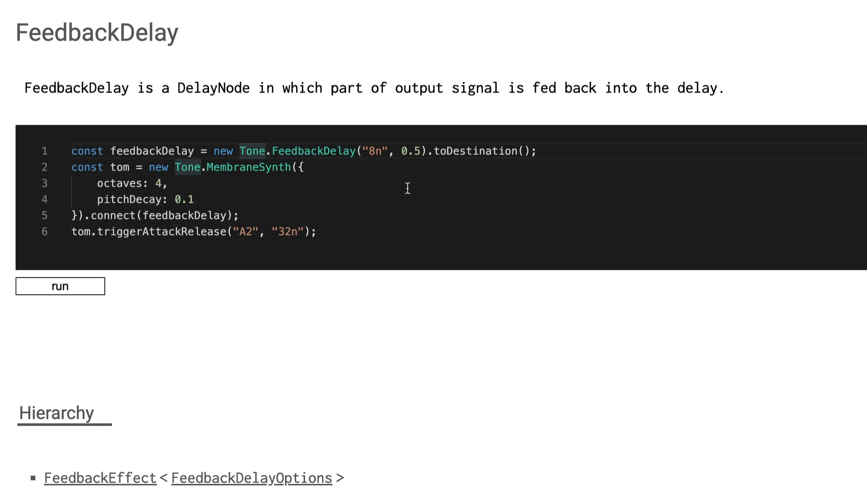
mouse_move(415, 197)
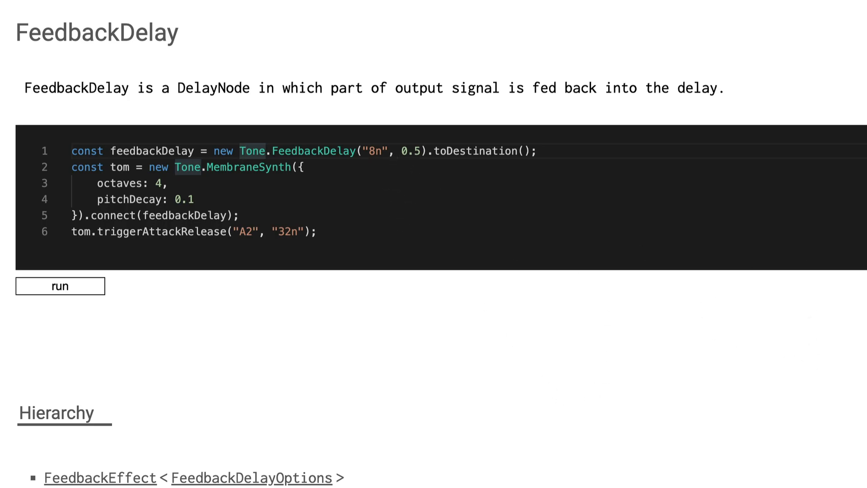
scroll(down, 3)
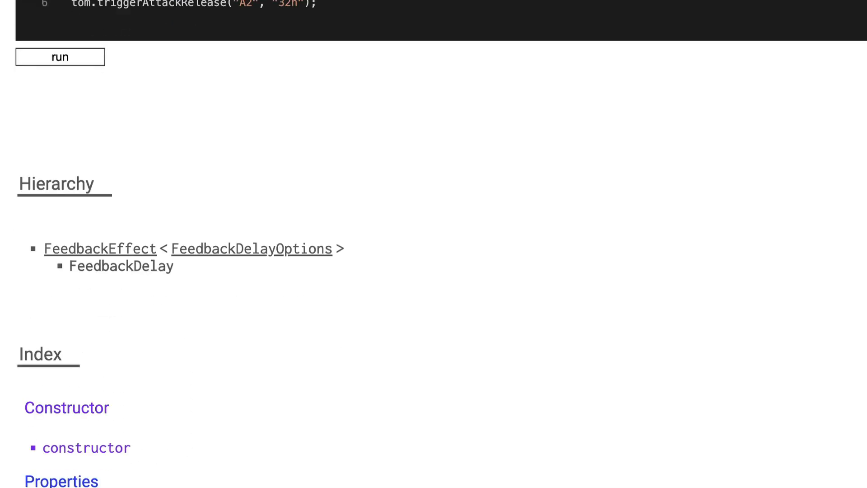
scroll(down, 3)
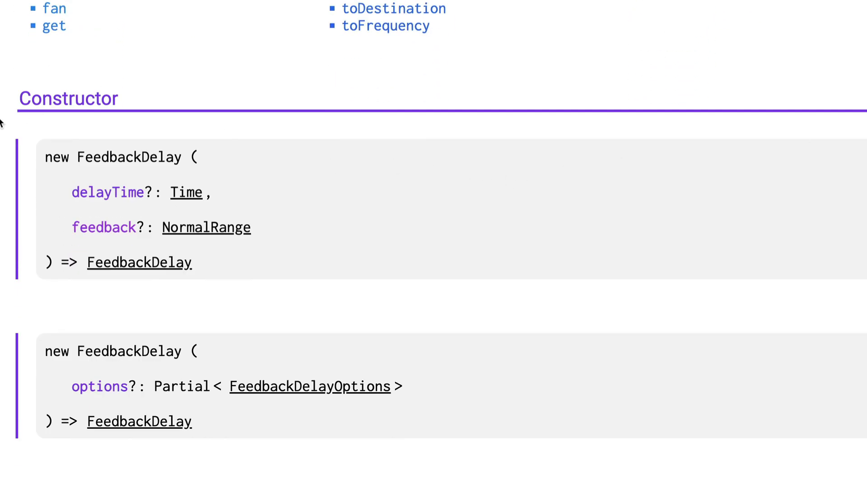
mouse_move(298, 290)
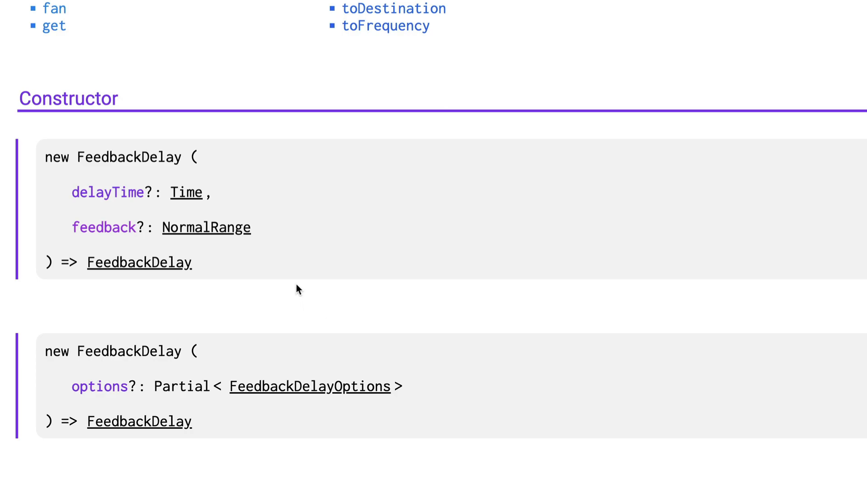
mouse_move(355, 202)
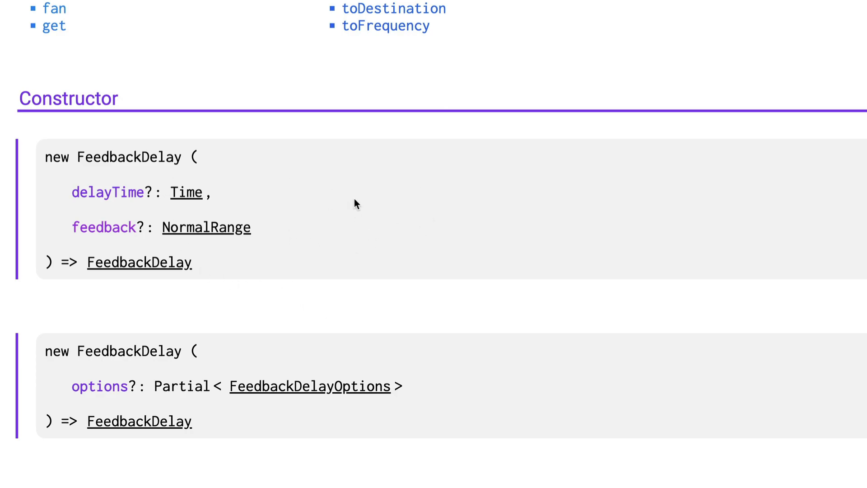
mouse_move(512, 310)
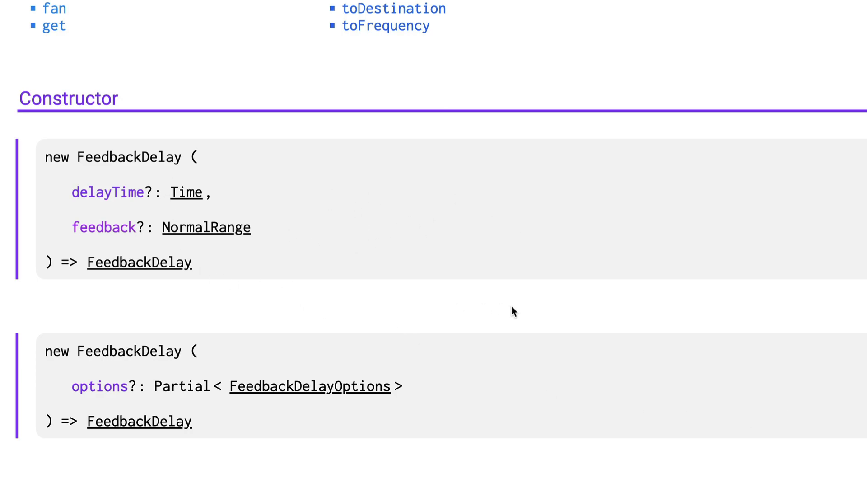
mouse_move(458, 344)
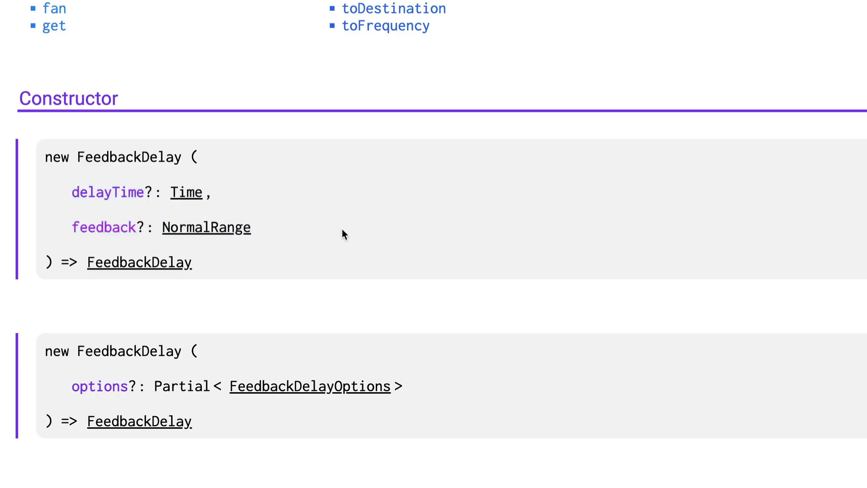
drag(210, 386, 403, 386)
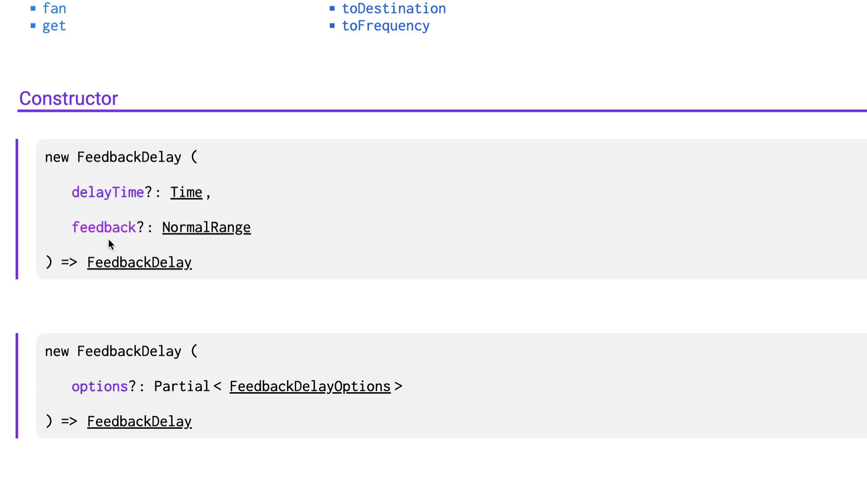
mouse_move(183, 201)
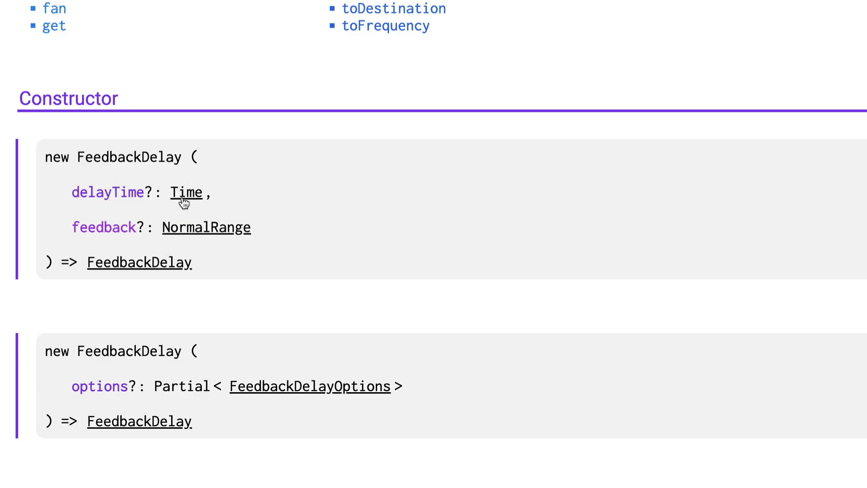
mouse_move(205, 225)
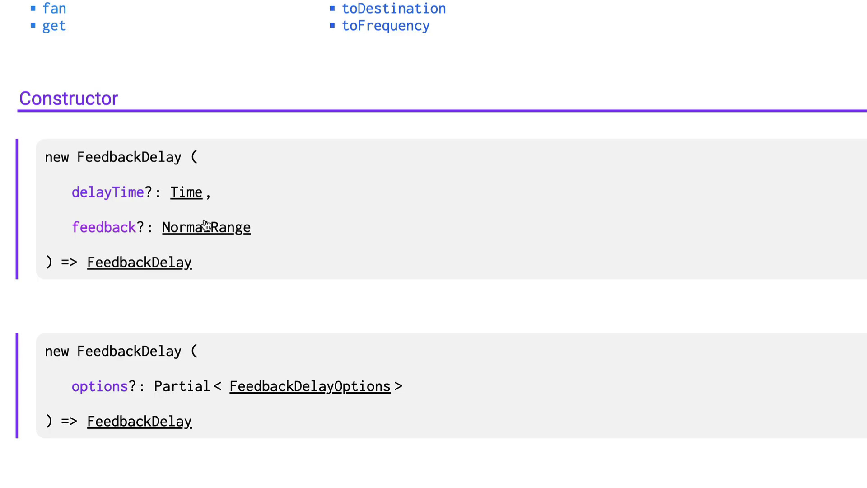
- View the Time type page, highlight its description, then open the NormalRange type page
click(186, 192)
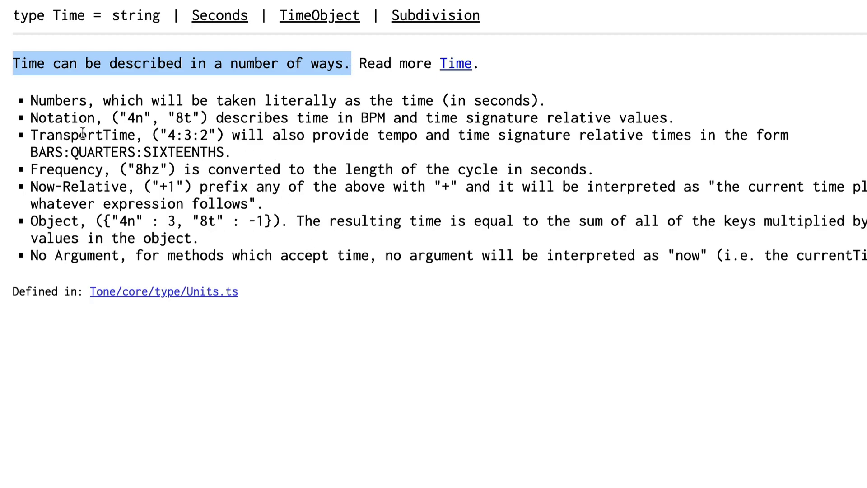
drag(125, 118, 197, 118)
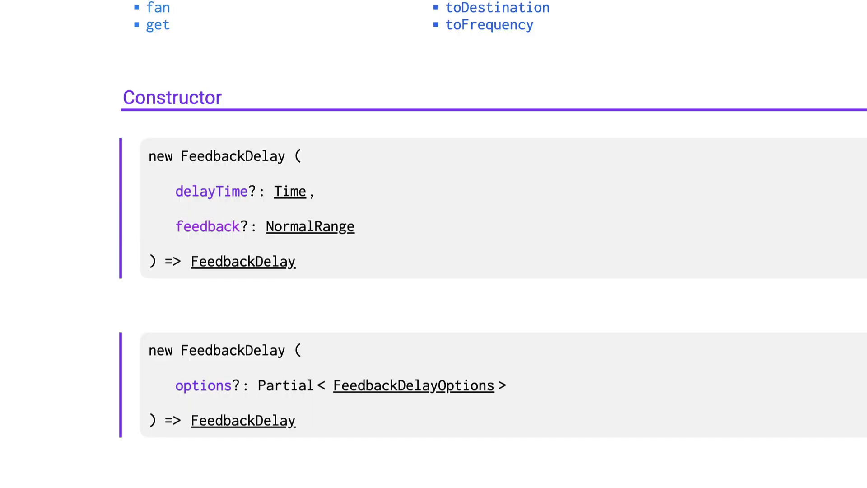
click(310, 226)
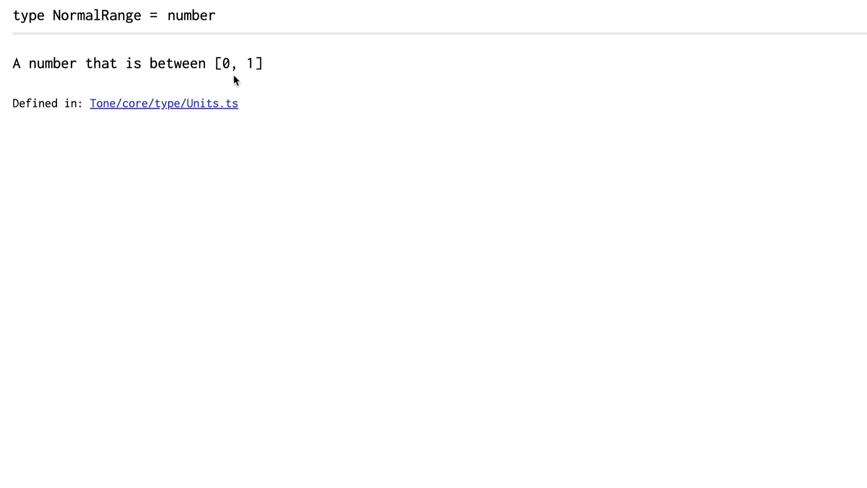
mouse_move(265, 85)
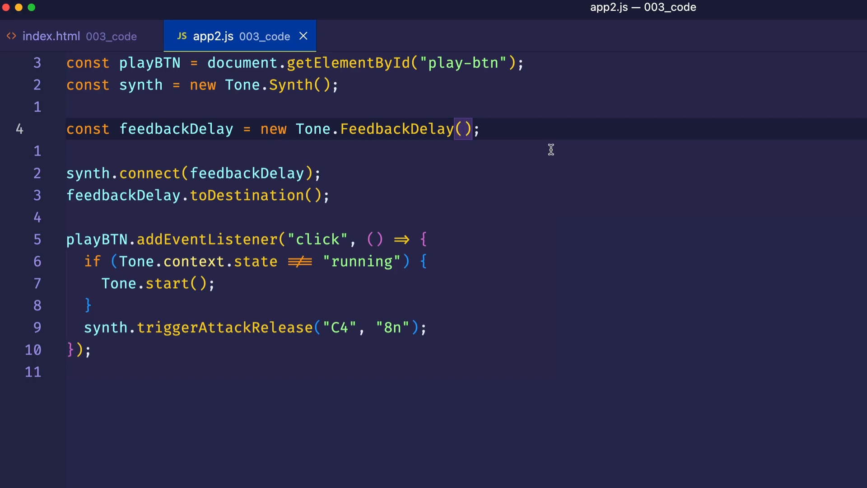
- Pass "4n" and 0.5 as the Tone.FeedbackDelay() arguments
text("")
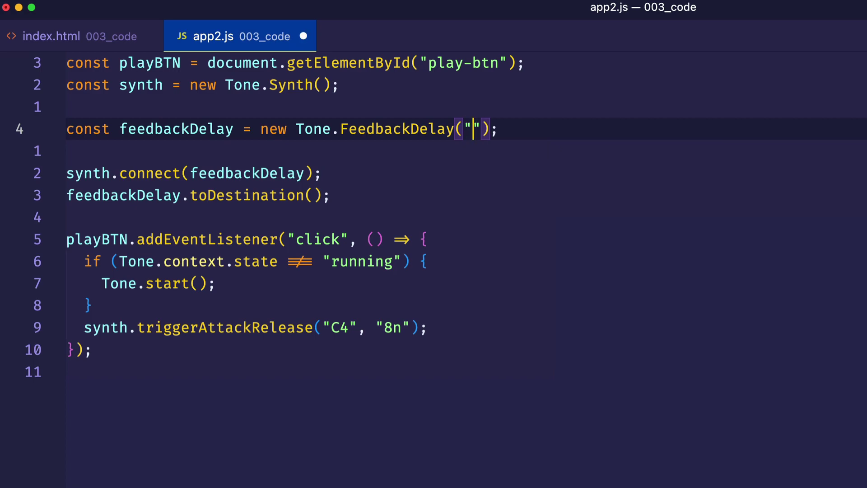
text(4n)
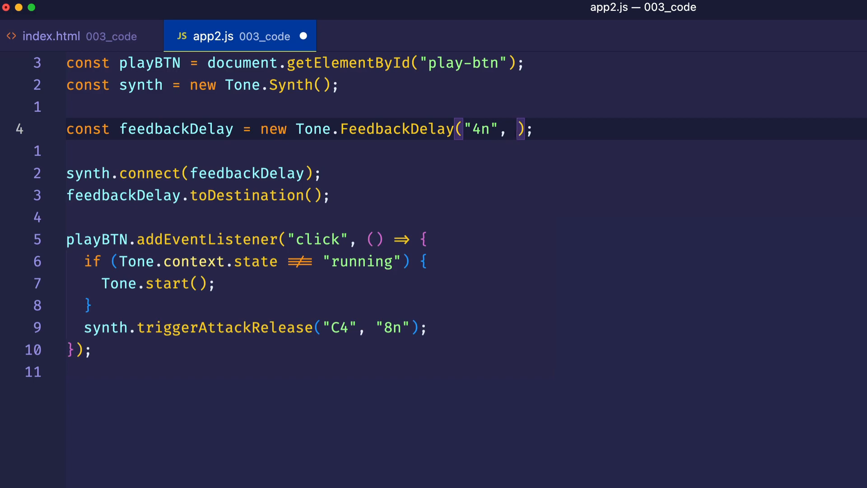
text(0.)
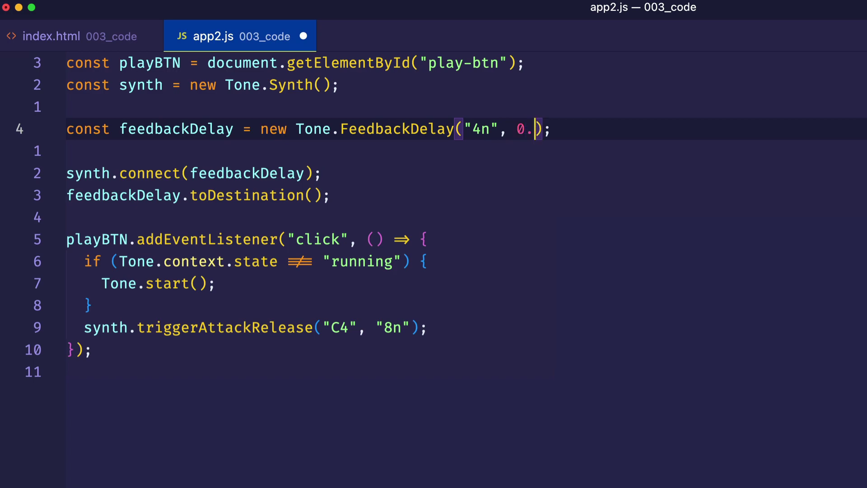
text(5)
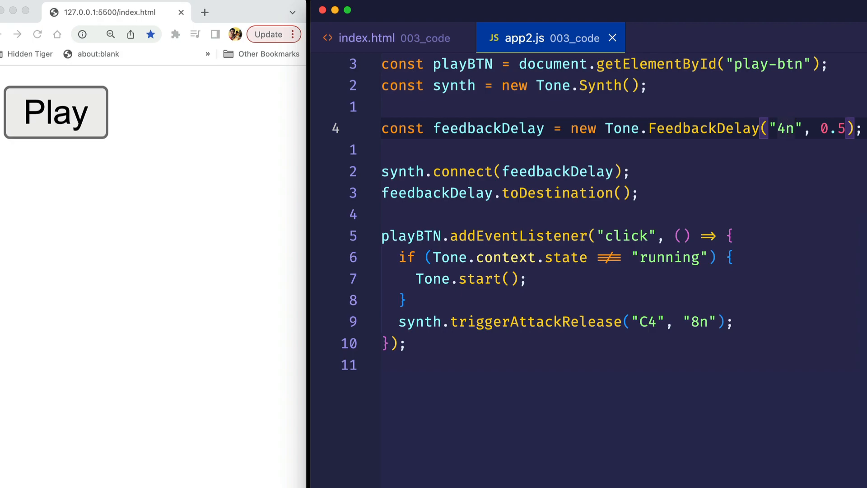
- Replace the "4n" delay time with "8n"
key(Backspace)
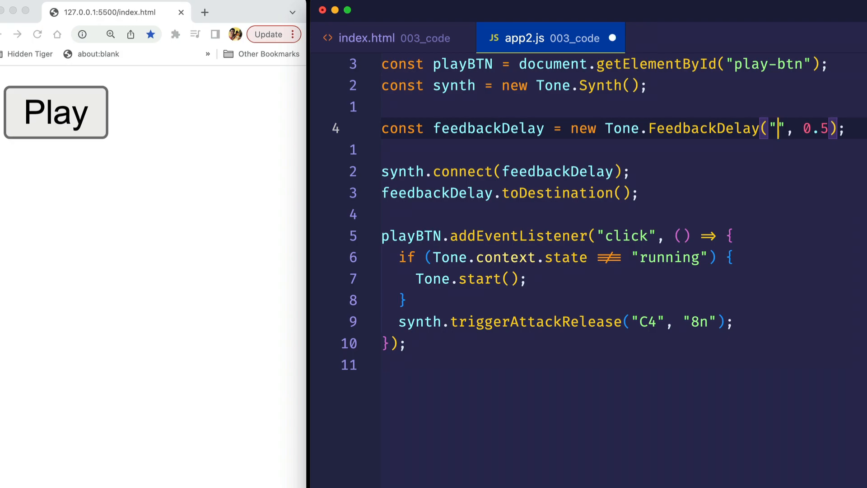
text(8n)
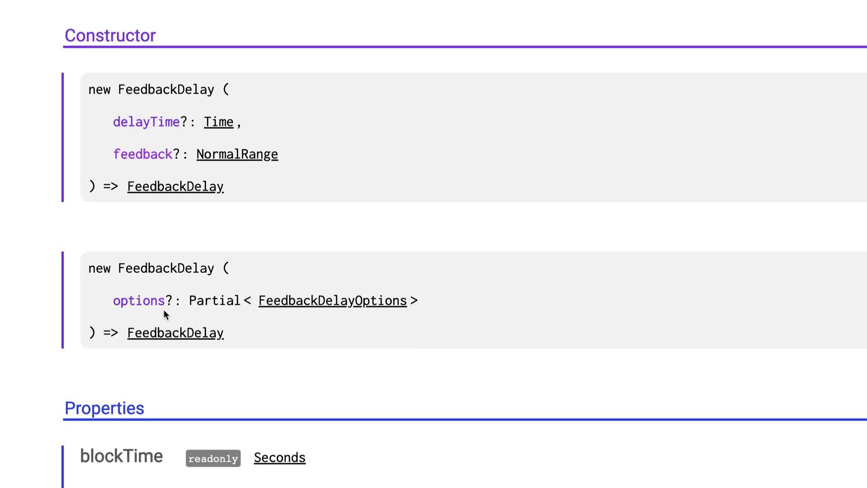
mouse_move(165, 312)
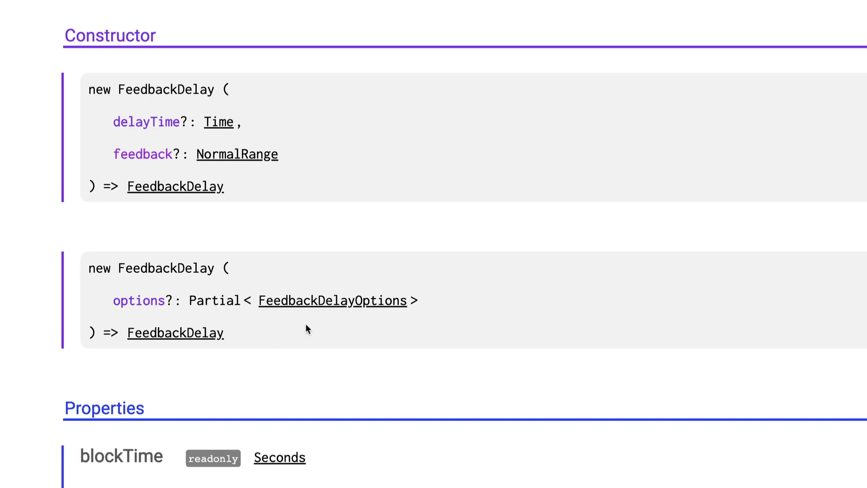
mouse_move(394, 333)
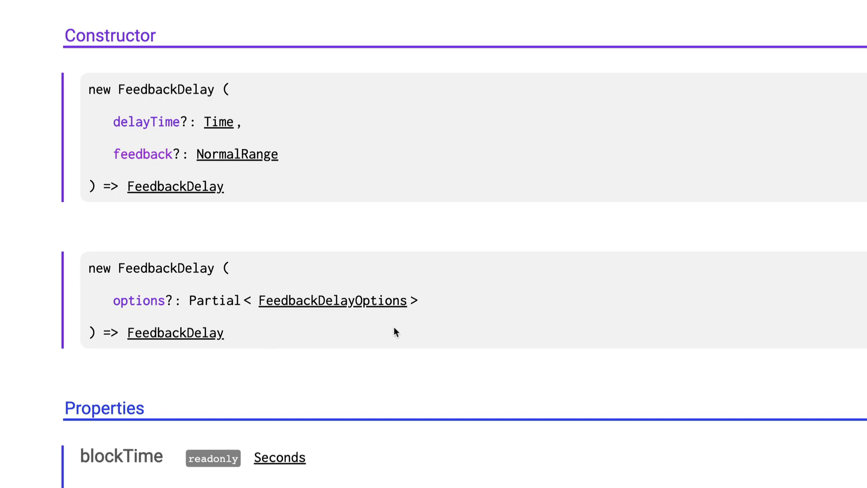
mouse_move(371, 327)
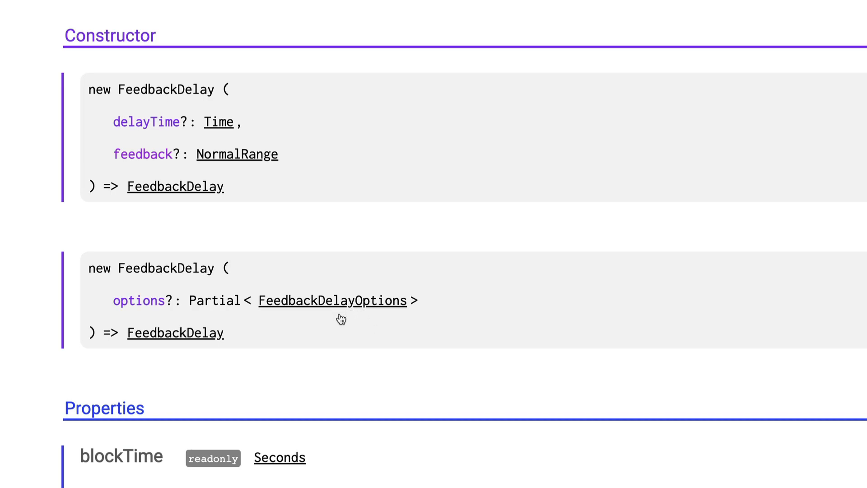
- Open the FeedbackDelayOptions link from the constructor signature
click(331, 300)
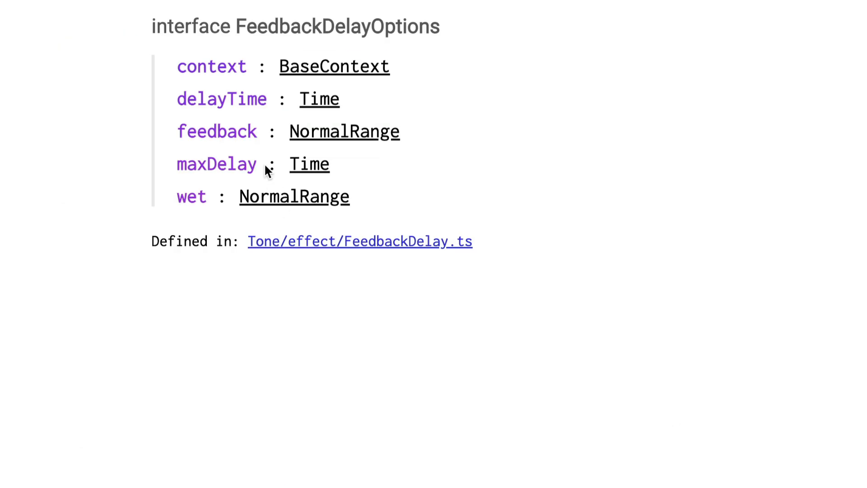
mouse_move(174, 108)
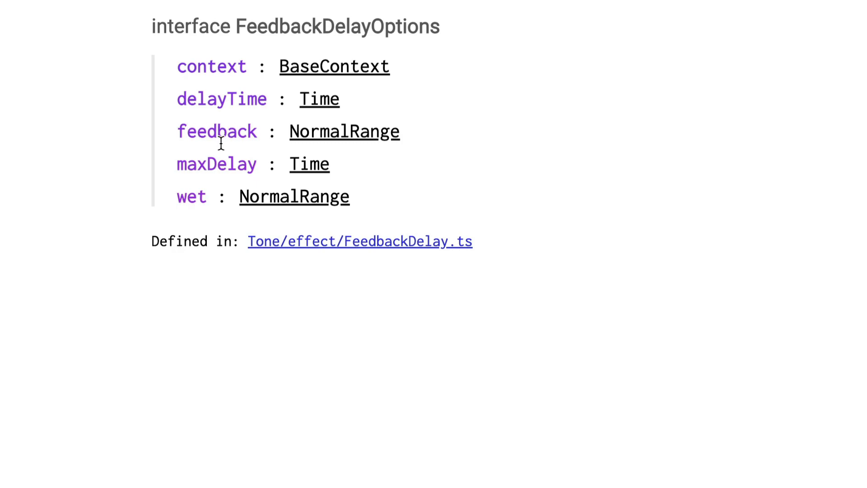
mouse_move(220, 186)
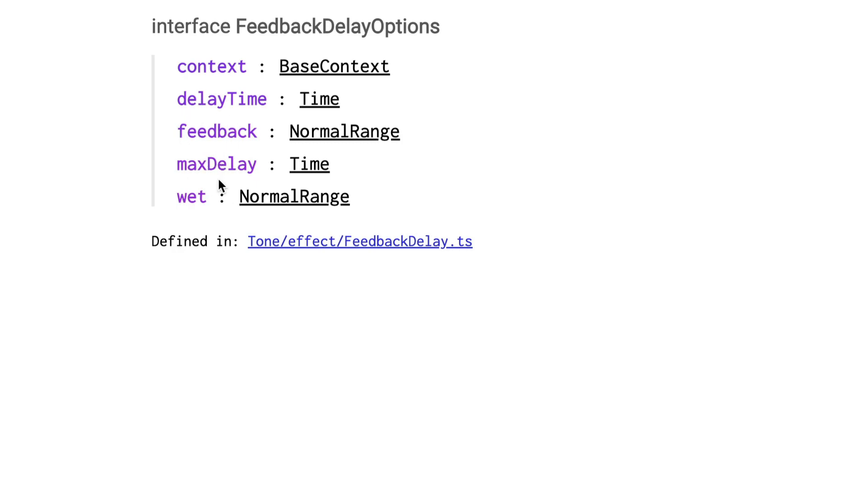
mouse_move(264, 173)
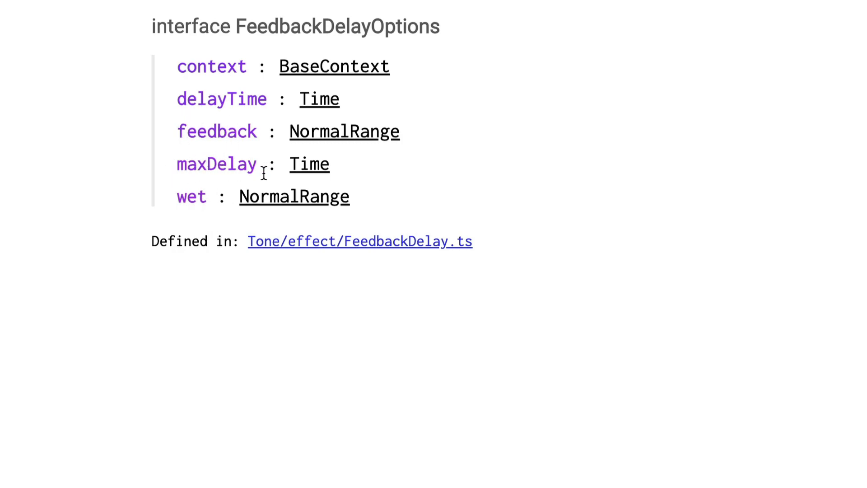
mouse_move(223, 199)
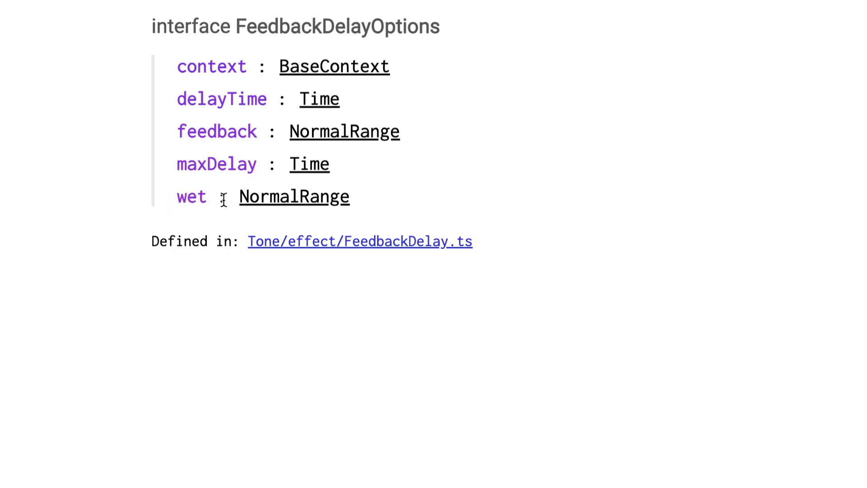
mouse_move(201, 298)
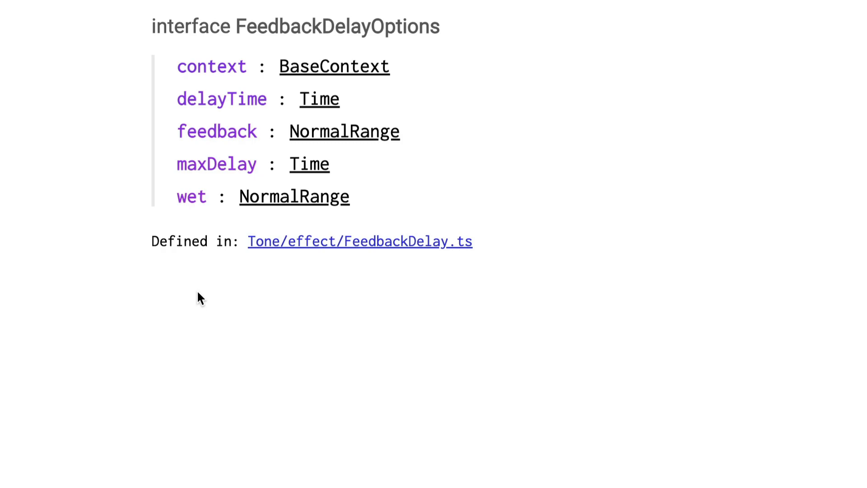
mouse_move(445, 177)
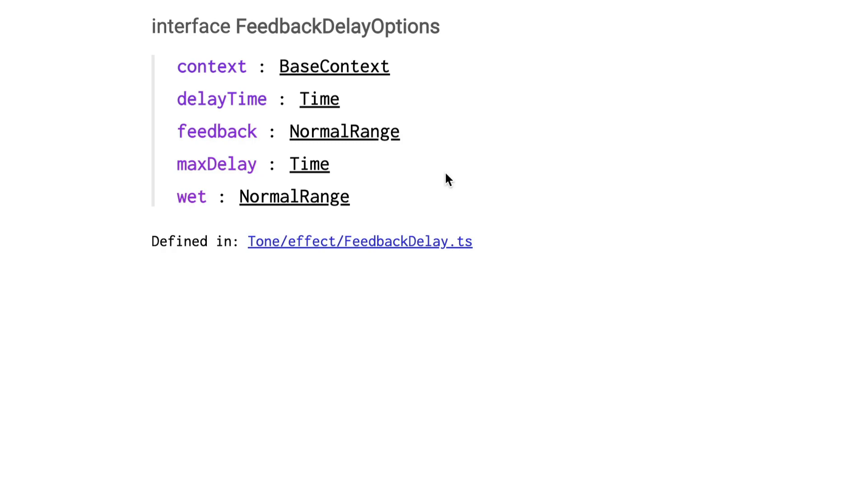
mouse_move(379, 113)
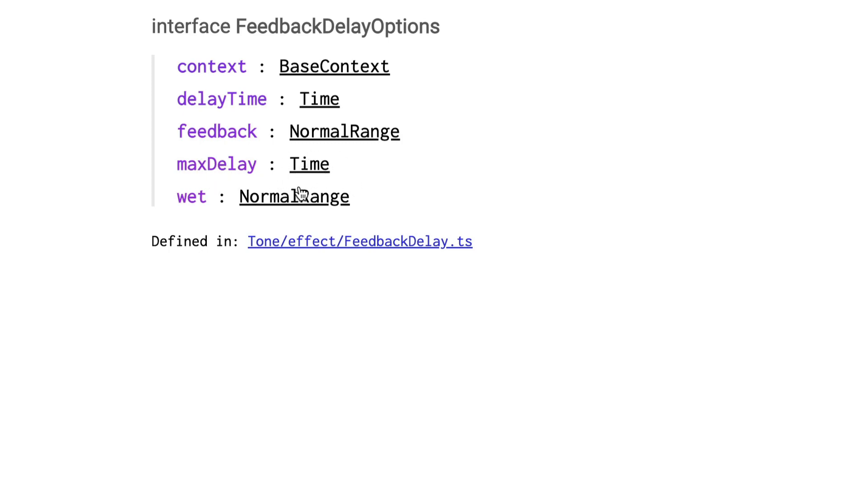
mouse_move(386, 174)
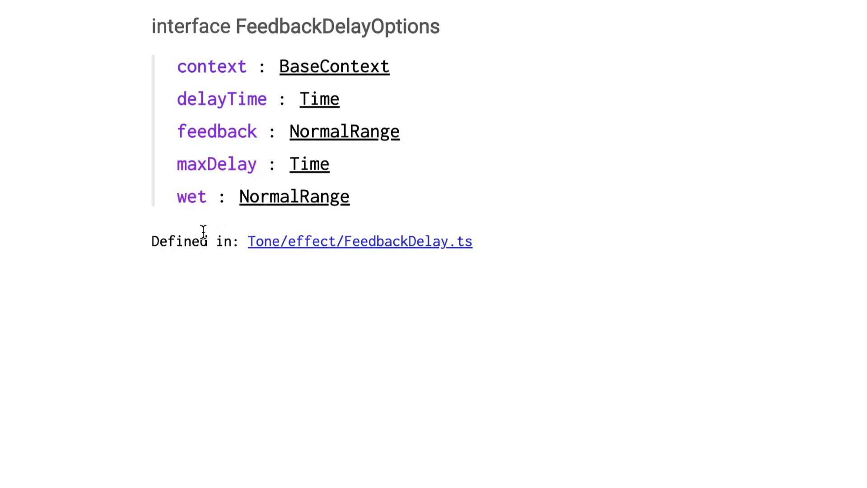
mouse_move(211, 230)
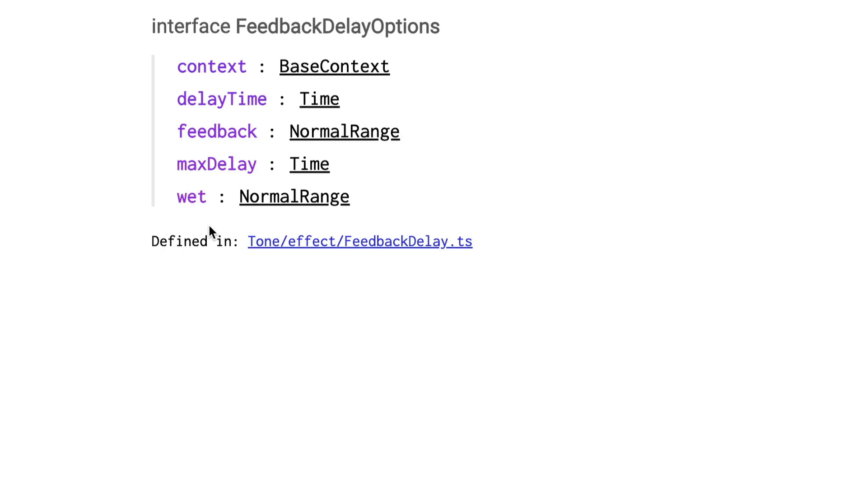
mouse_move(307, 423)
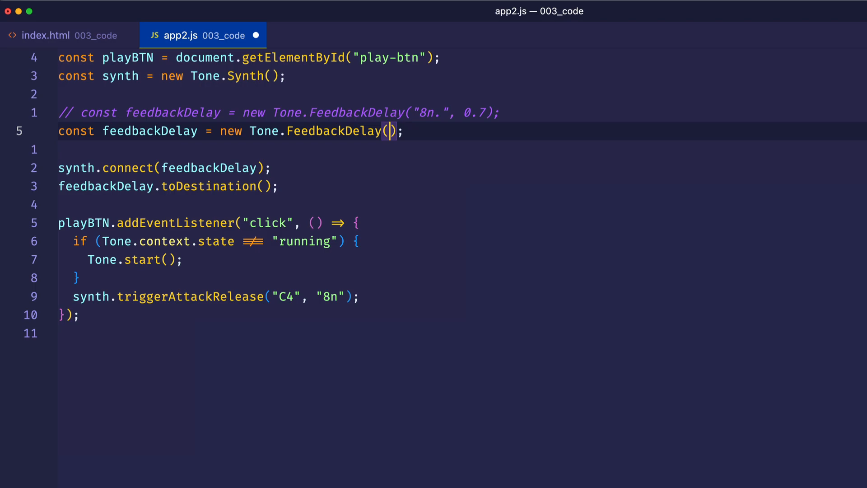
- Write an options object {delayTime: 0.5, feedback: 0.3} inside Tone.FeedbackDelay()
text({)
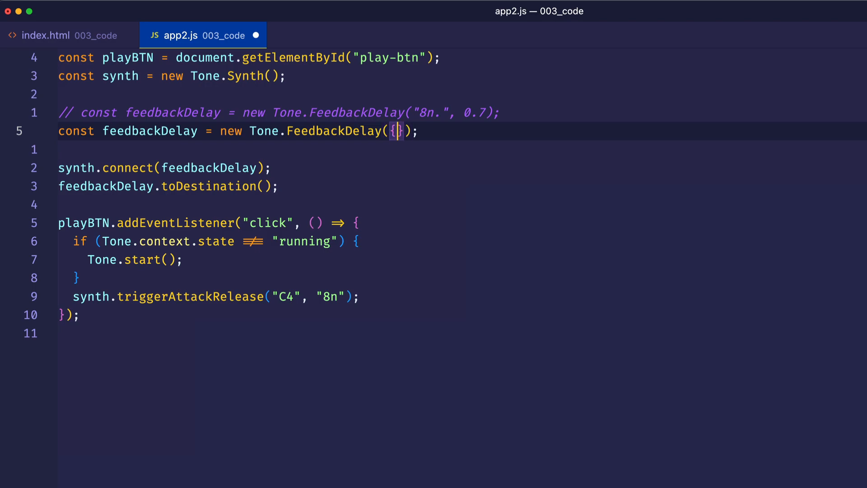
key(Enter)
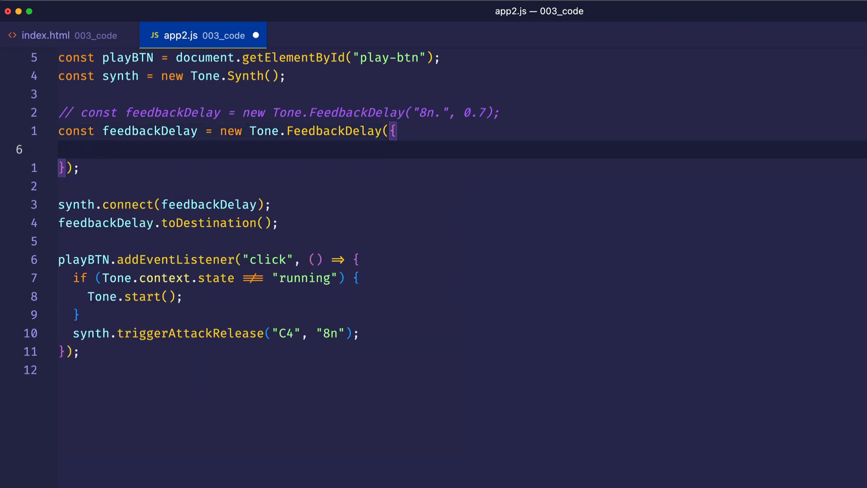
click(88, 150)
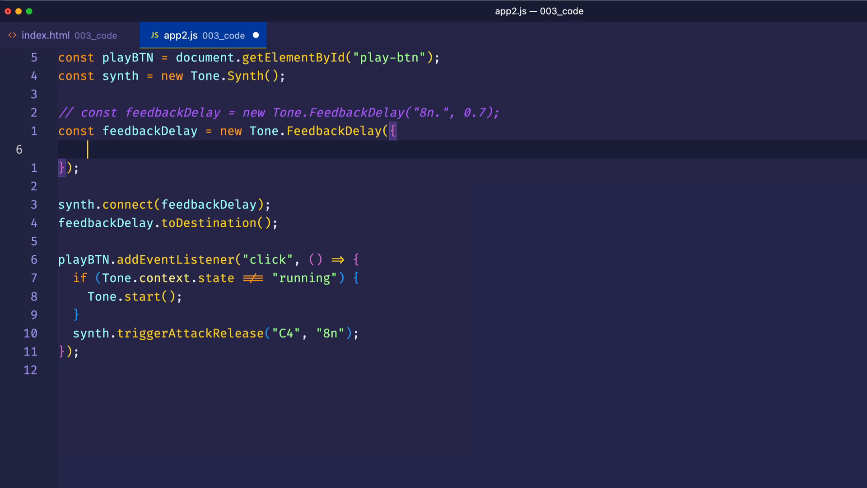
text(delayTime)
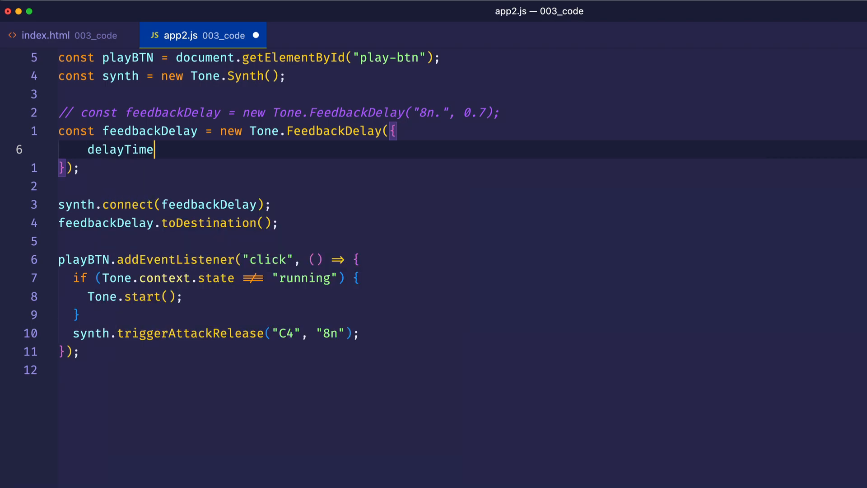
text(:)
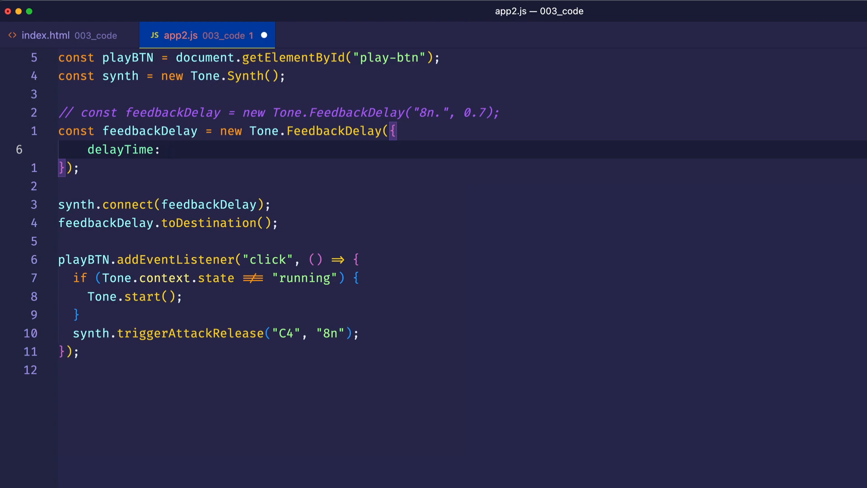
text(0.5,)
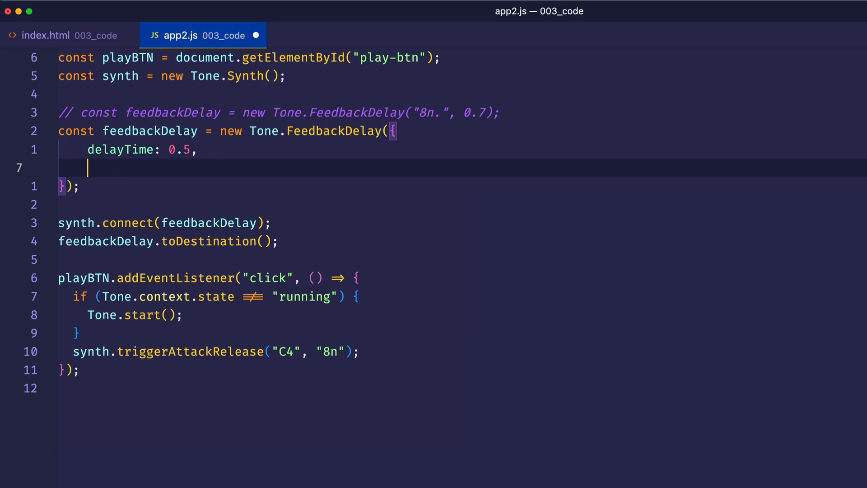
text(feedback)
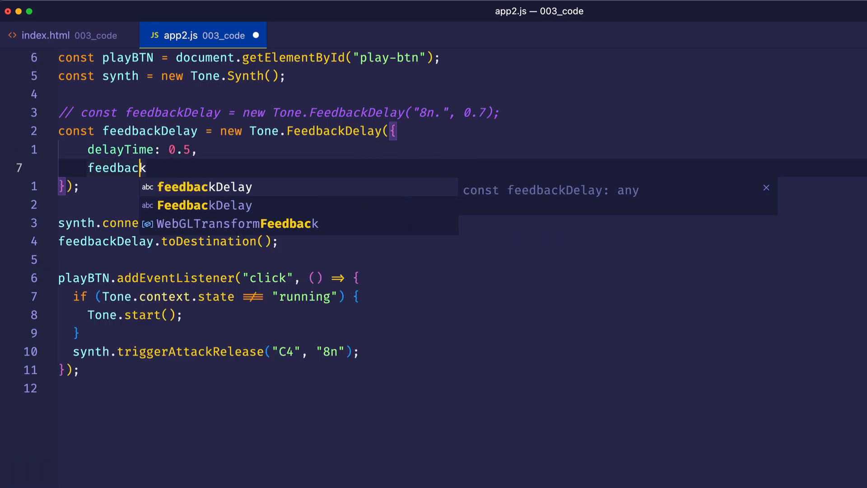
text(: 0.)
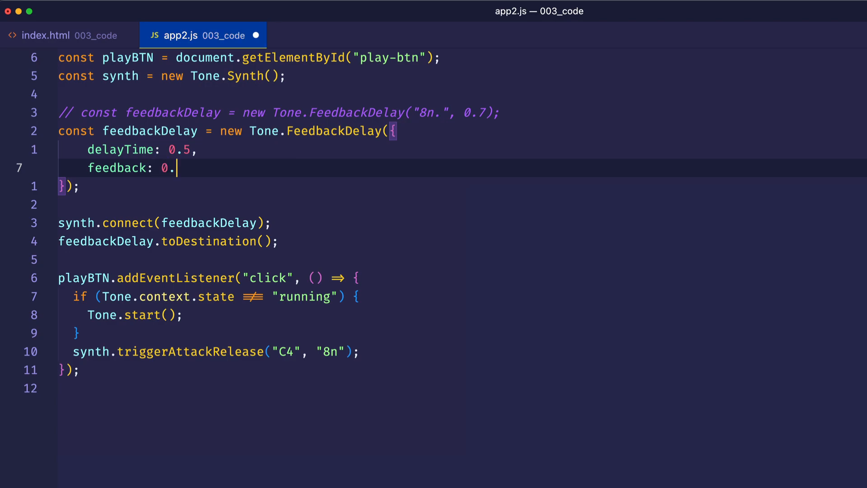
text(3,)
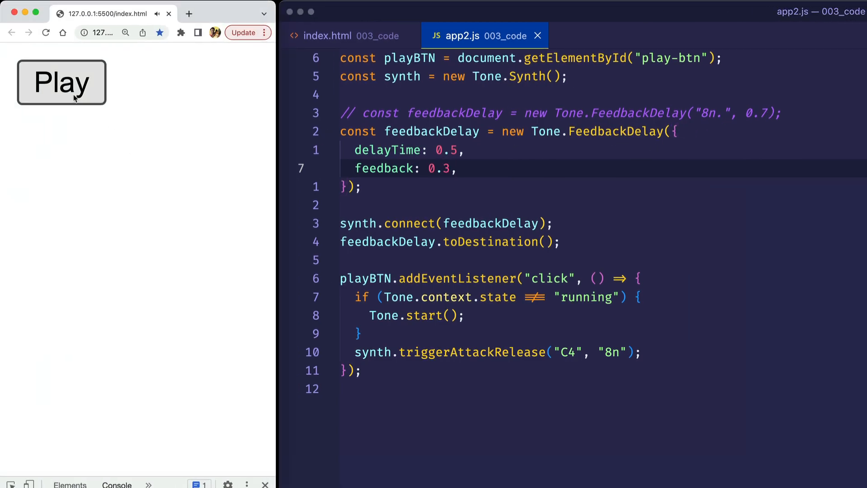
mouse_move(465, 213)
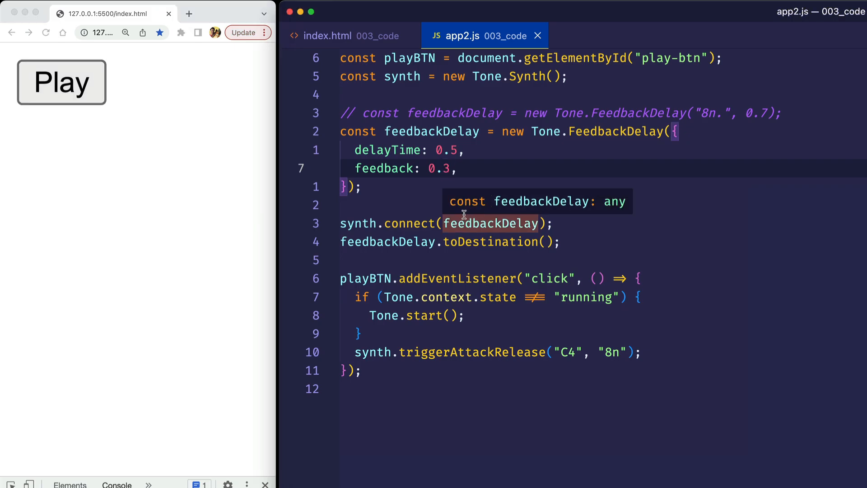
mouse_move(462, 150)
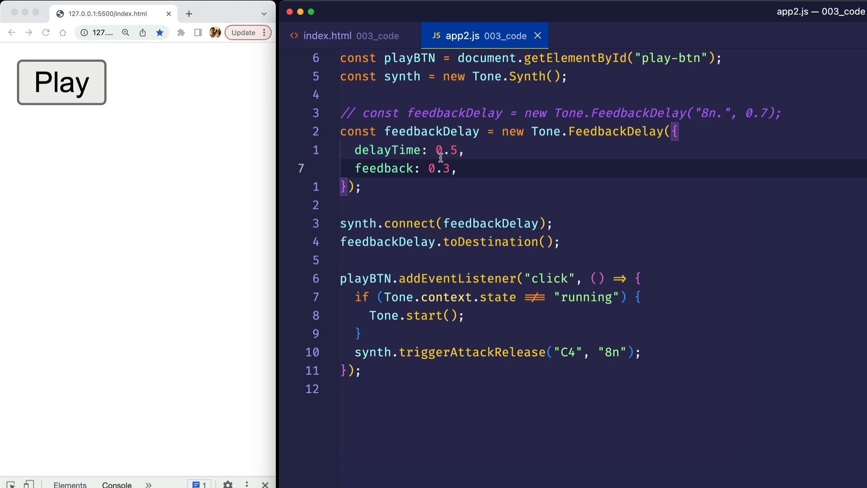
- Try delayTime 2 with Play, then set it to 1 and play again
key(Backspace)
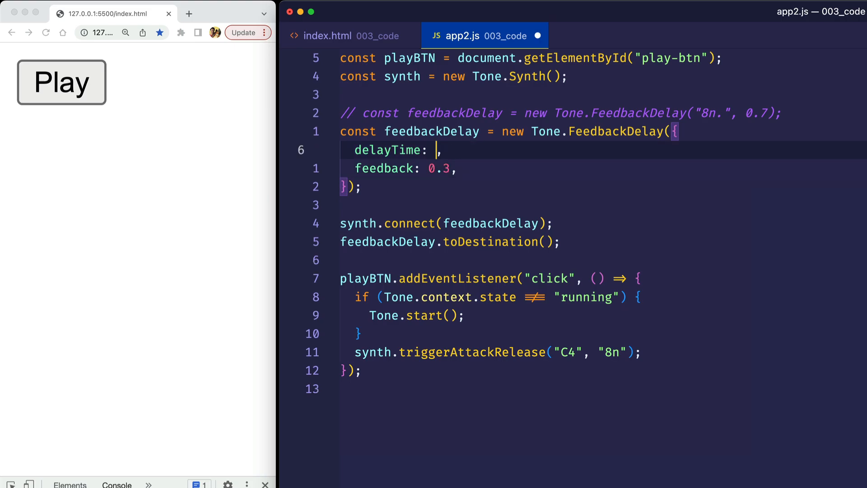
text(2)
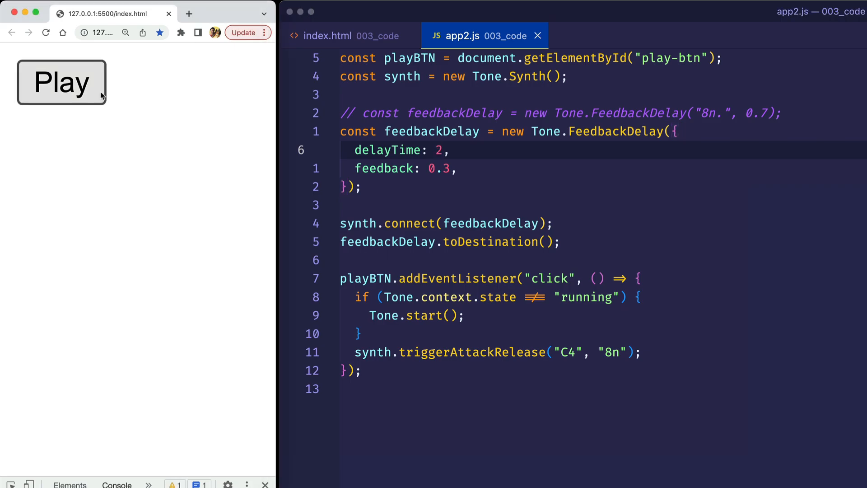
mouse_move(86, 105)
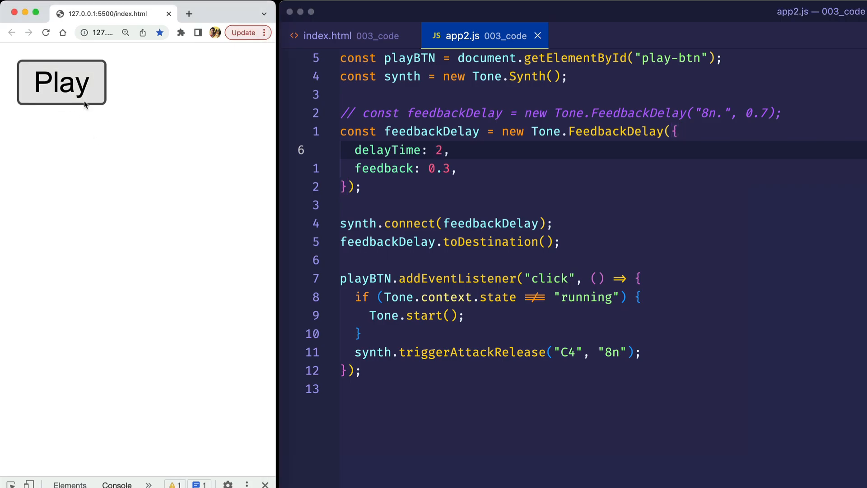
mouse_move(68, 95)
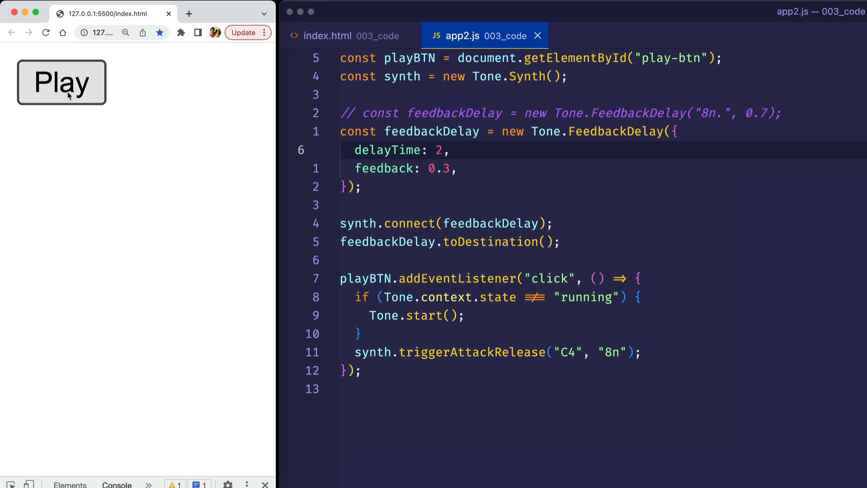
click(63, 82)
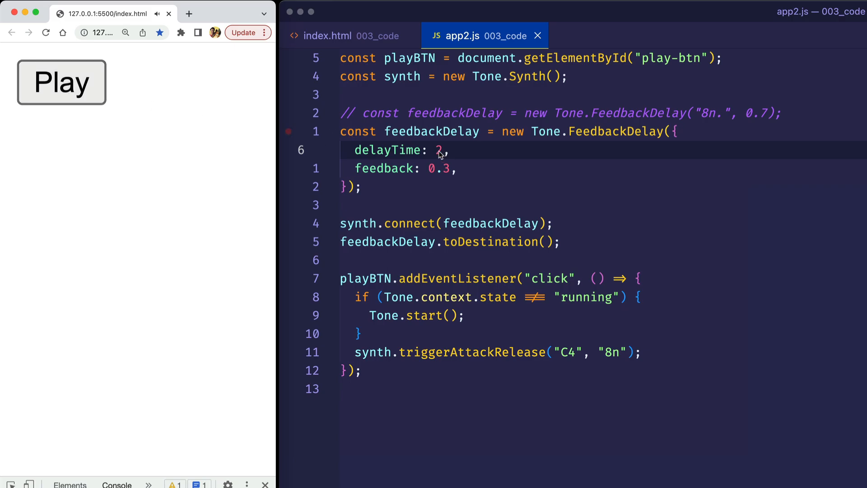
text(1)
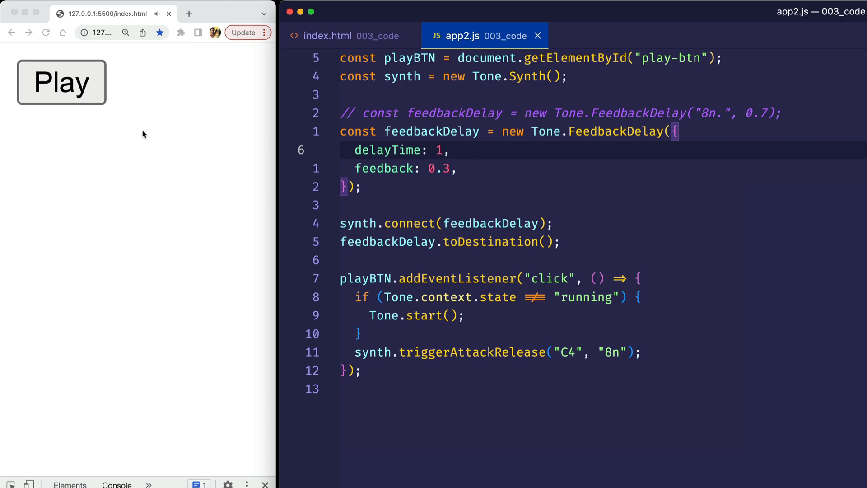
click(61, 85)
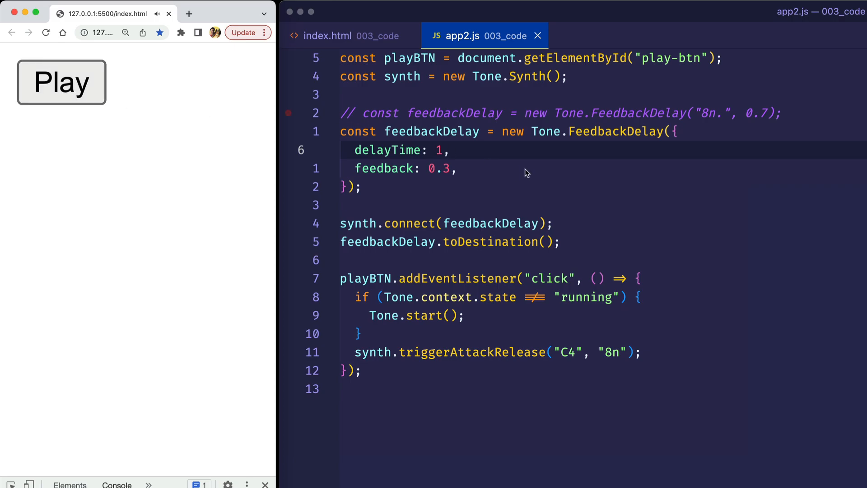
- Add a maxDelay: 2 line after feedback in the options object
key(Enter)
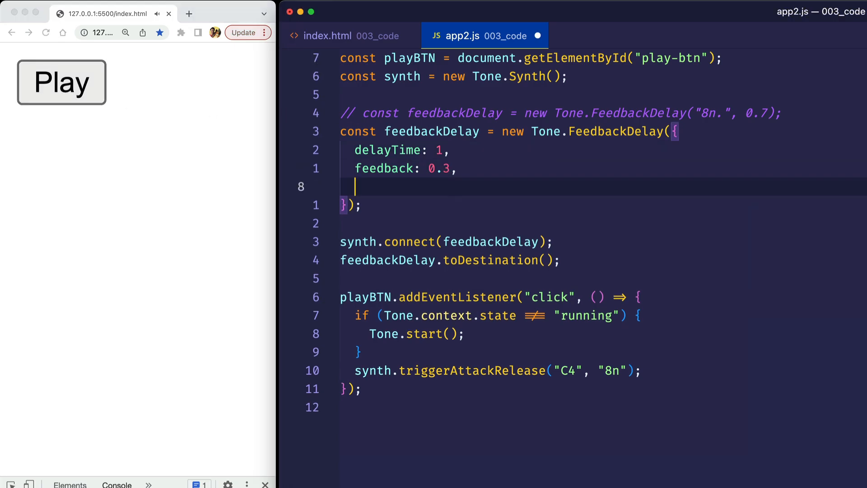
text(maxDelay)
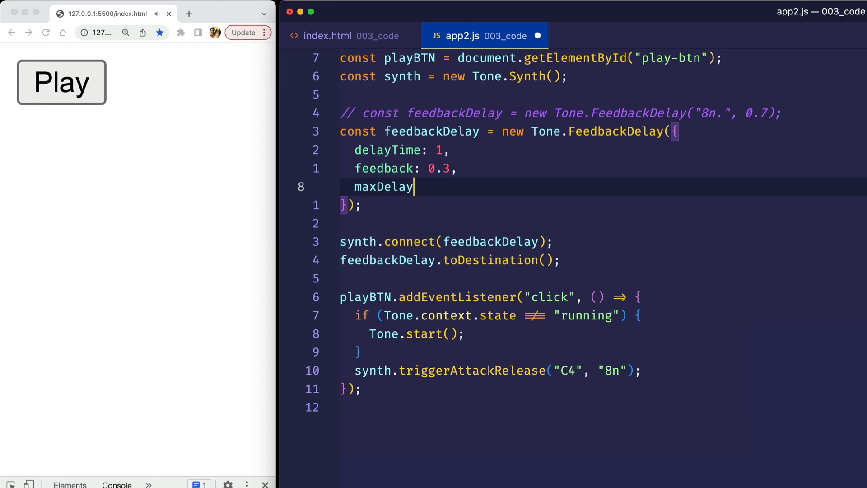
text(:)
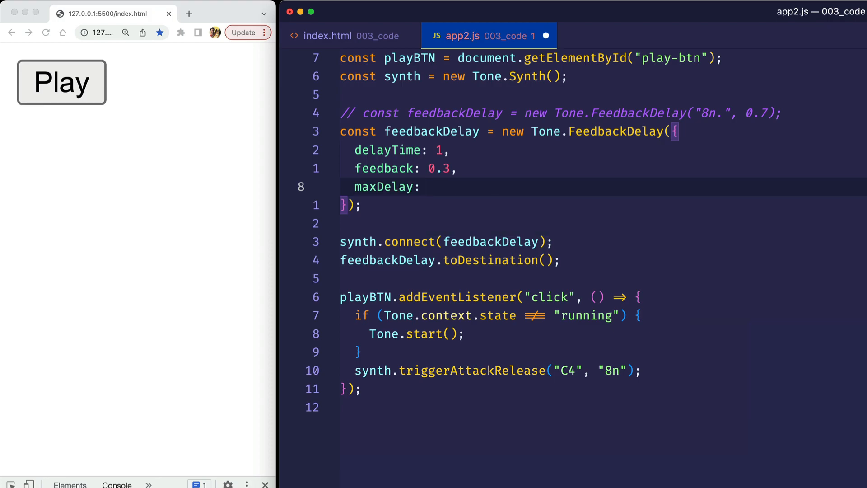
text(2,)
click(603, 149)
text(2)
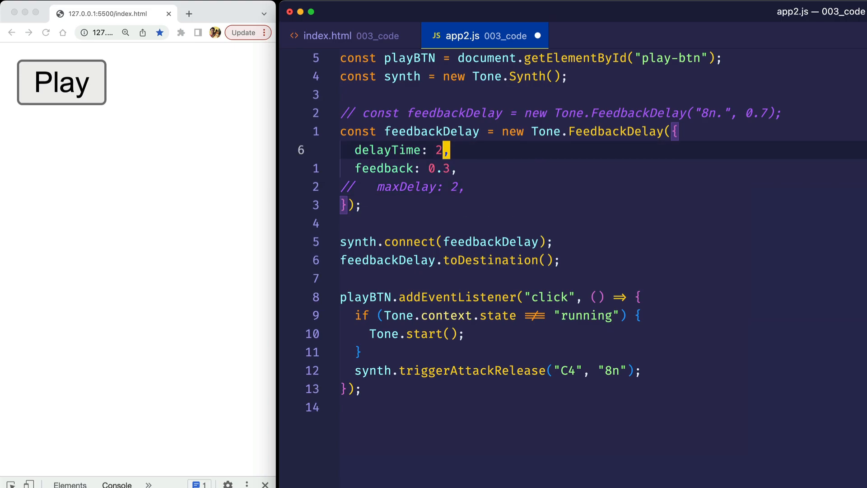
- Change the FeedbackDelay delayTime value to 0.7
key(Backspace)
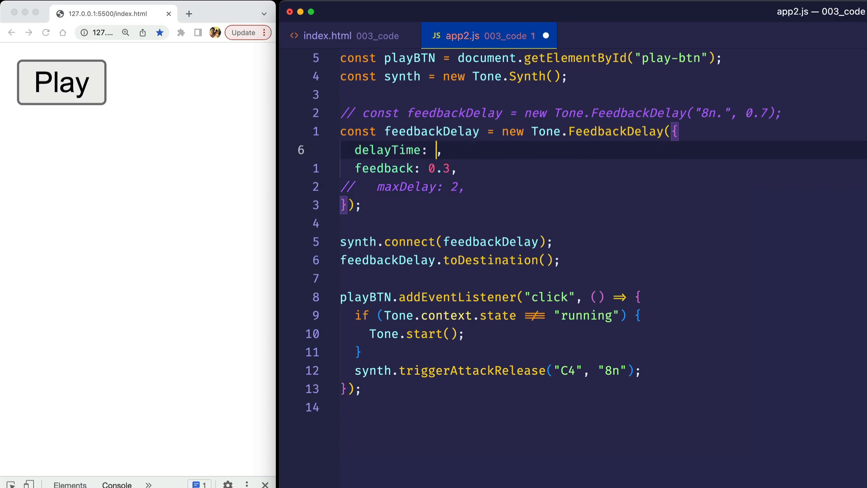
text(0.)
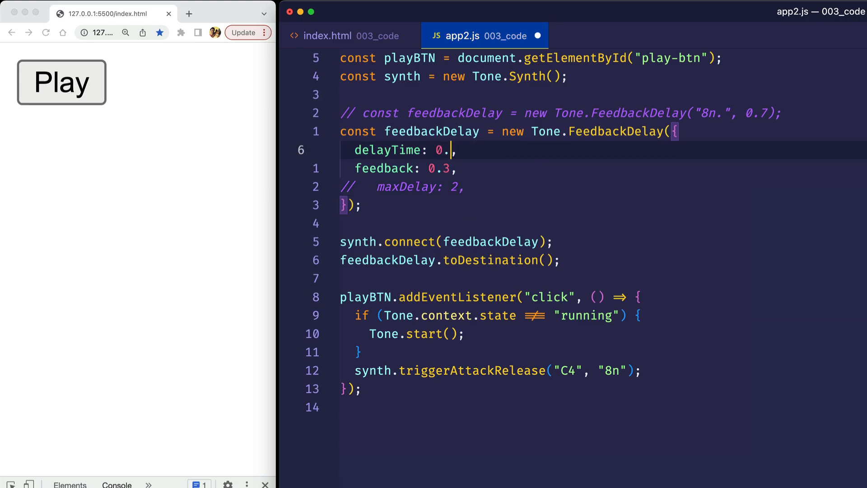
text(7)
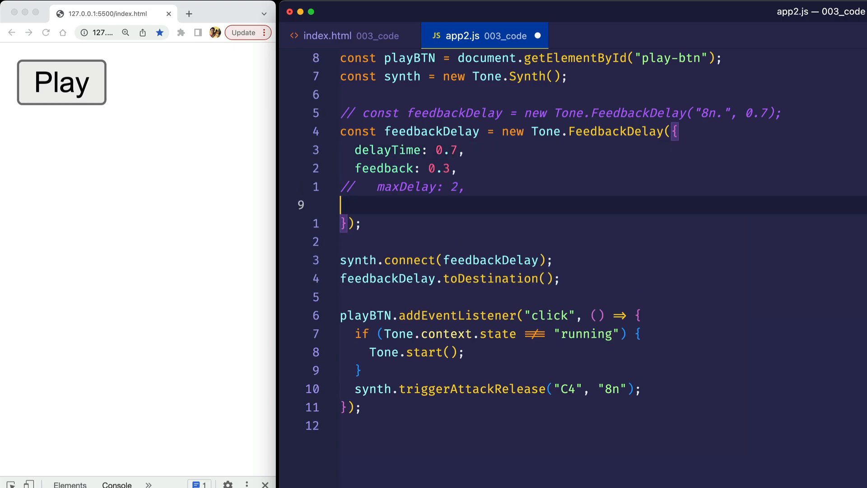
- Add a wet: 0.3 option and play, then raise wet to 0.9 and play again
text(wet:)
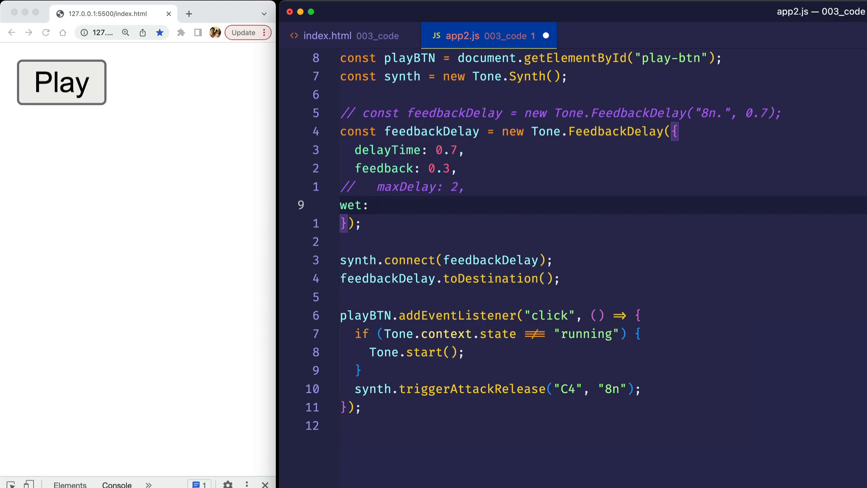
click(378, 205)
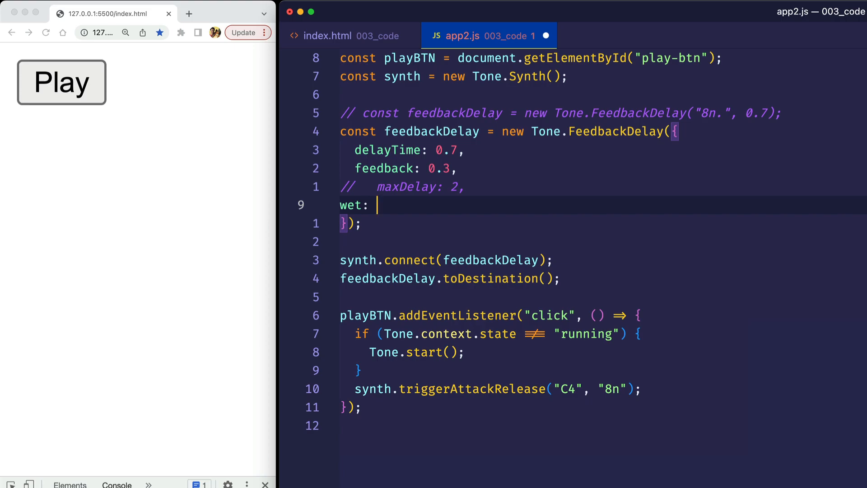
text(0.3,)
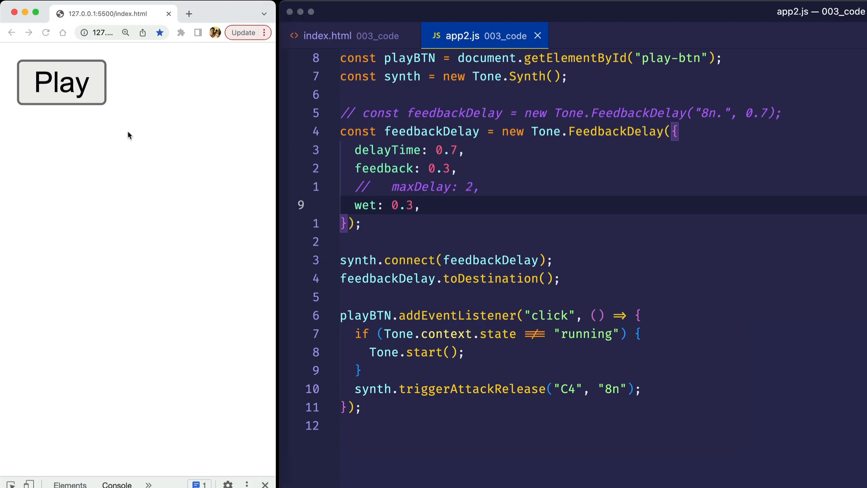
click(63, 83)
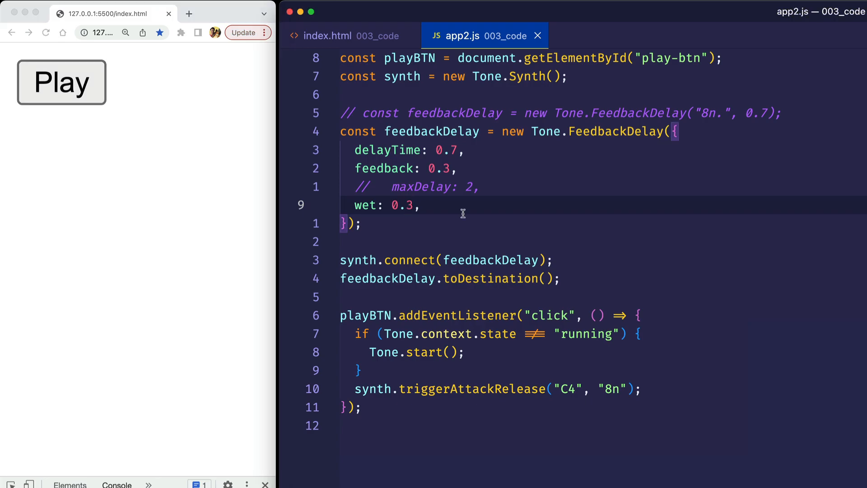
text(0.0)
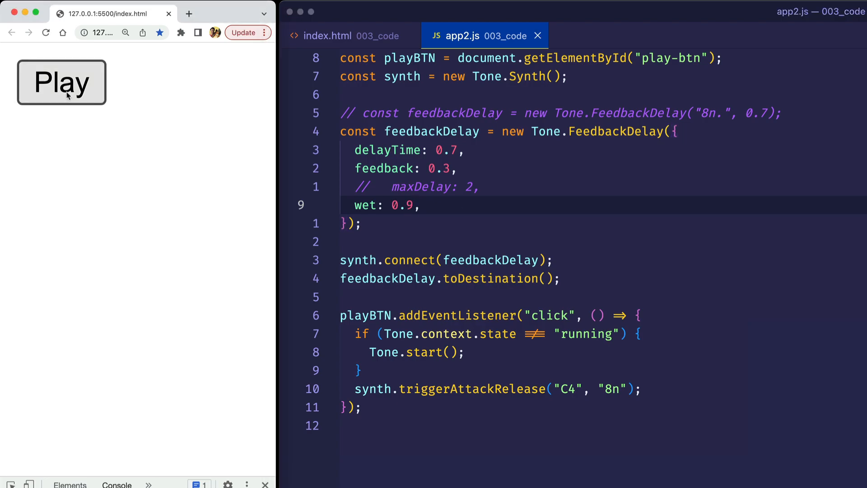
click(67, 94)
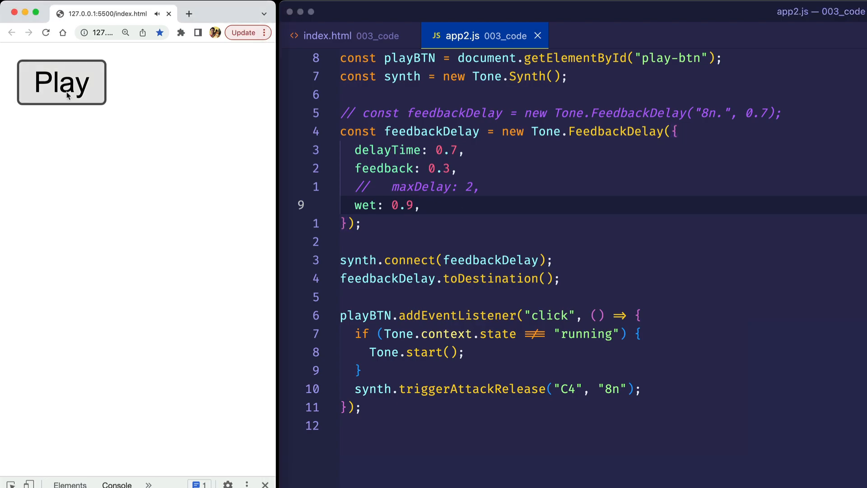